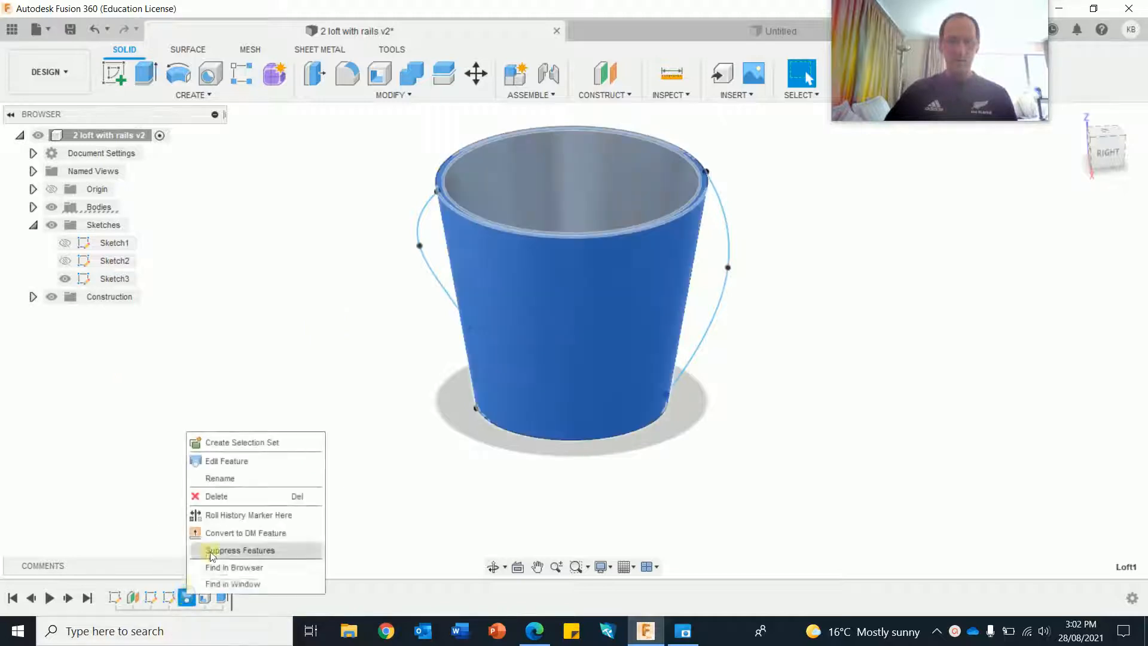
Edit the cup loft to use the right and left splines as rails.
left_click(226, 461)
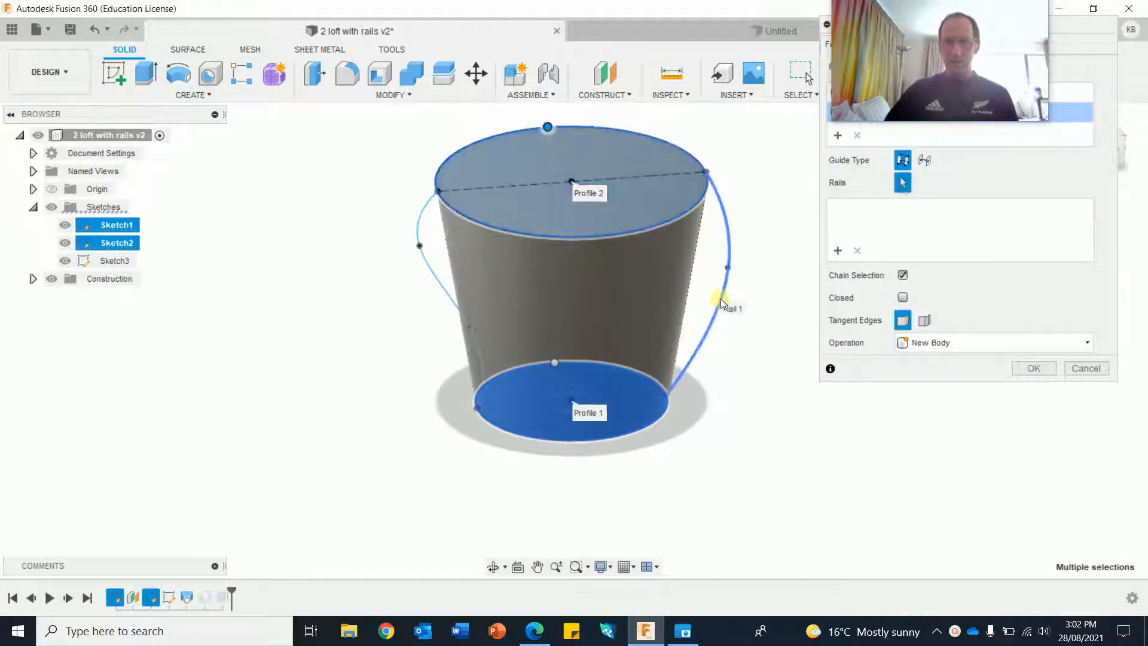
left_click(1033, 369)
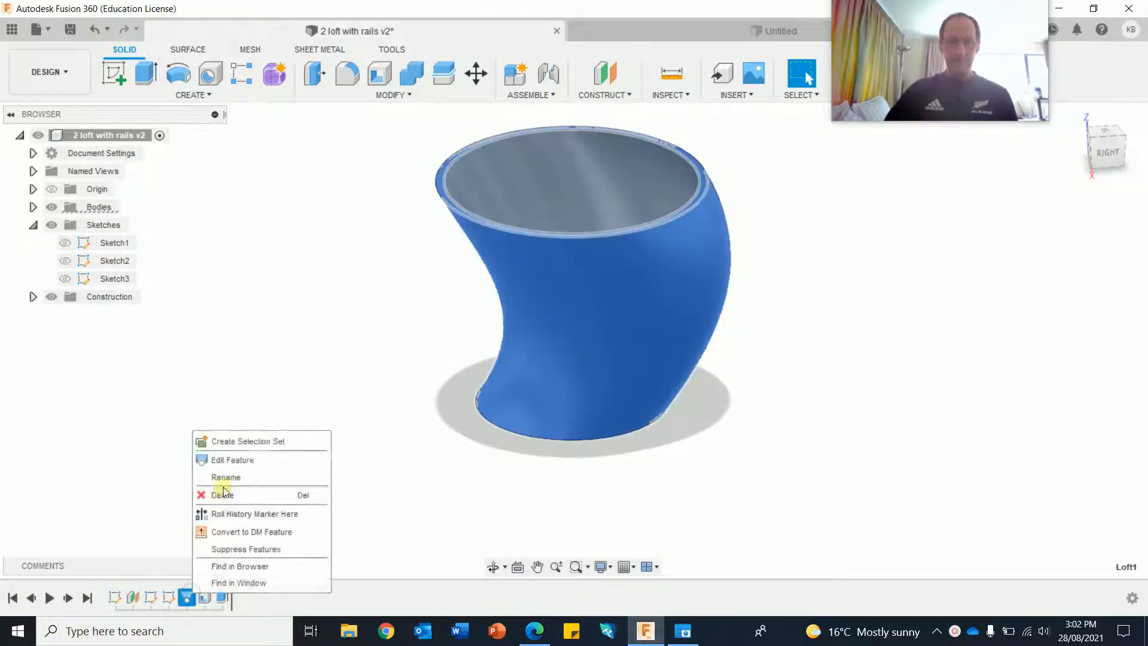
left_click(232, 459)
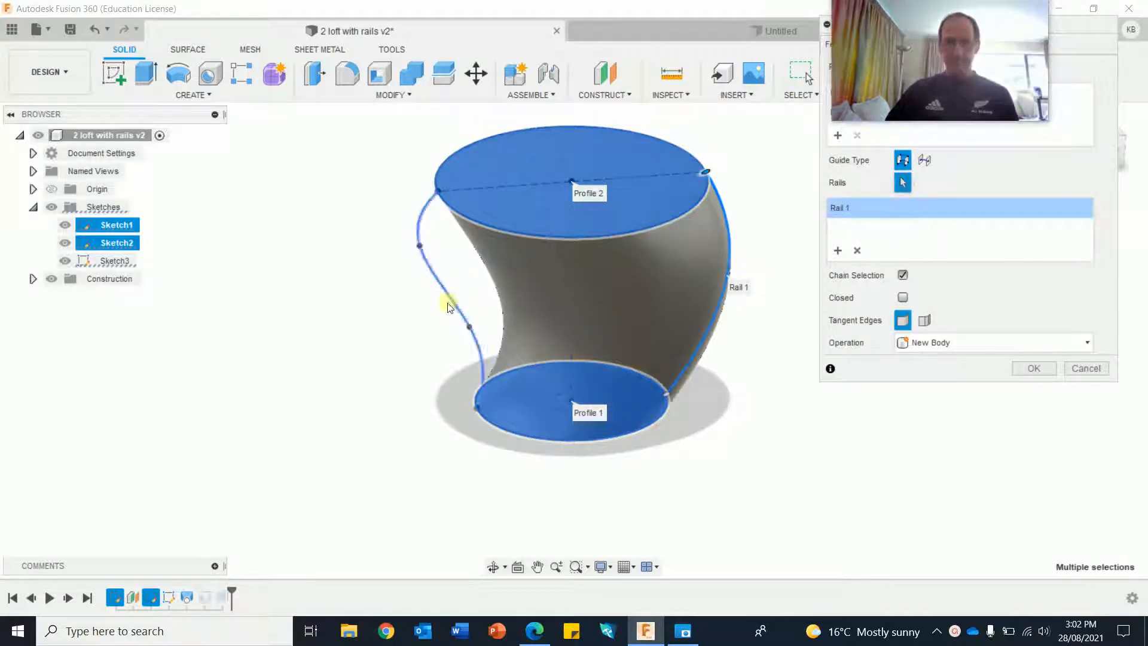
left_click(448, 308)
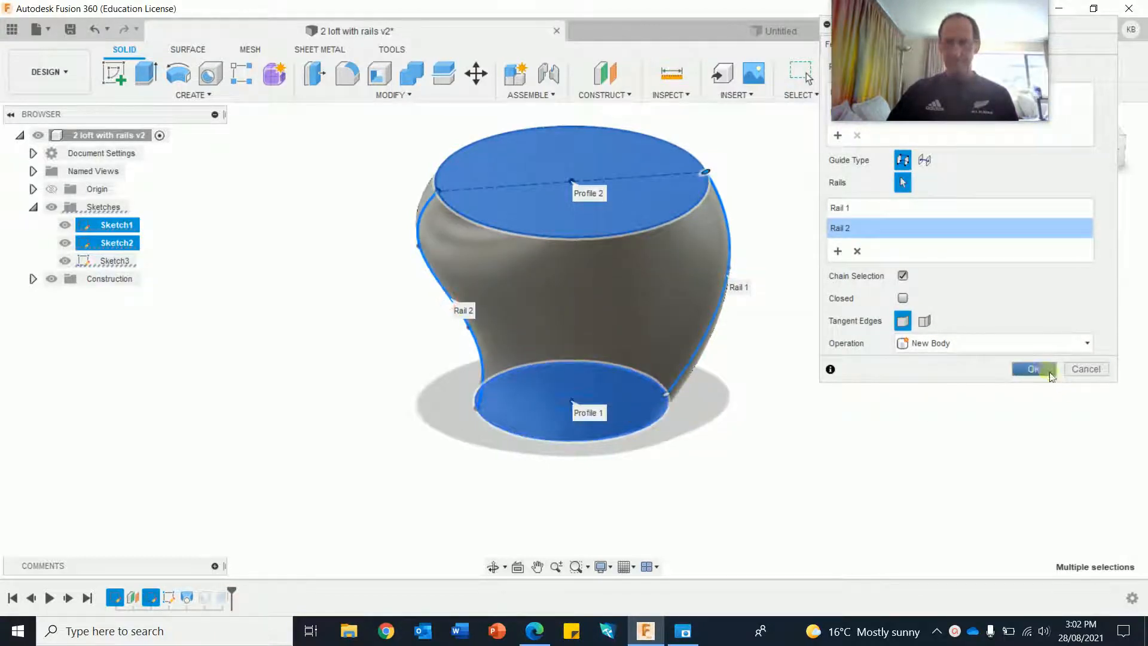
left_click(1033, 368)
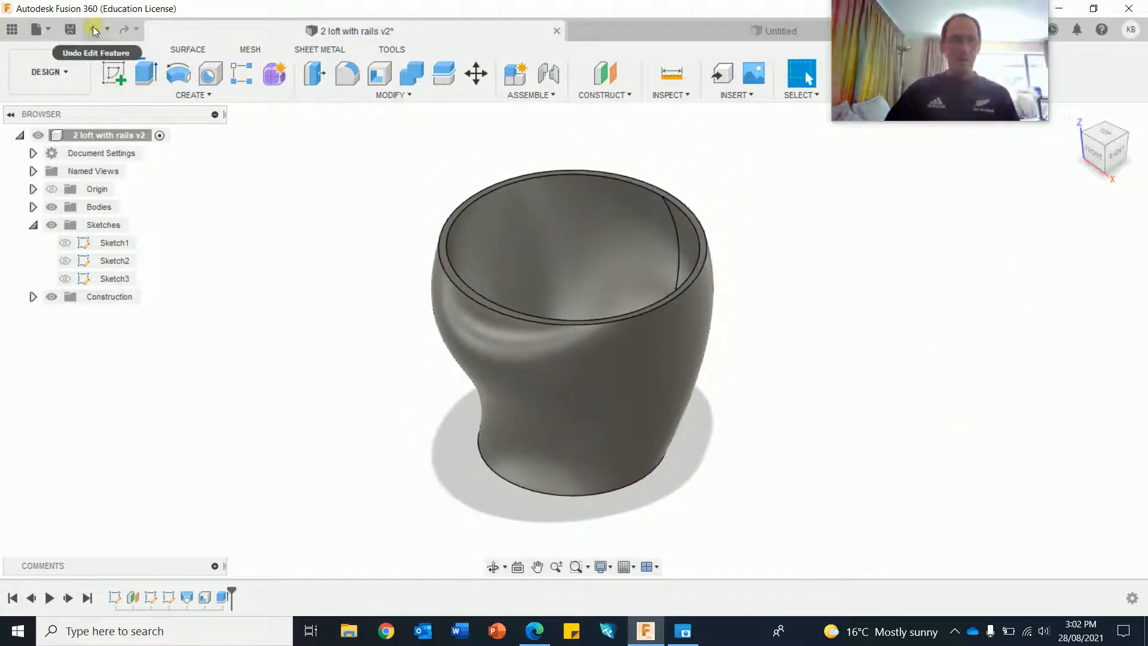
left_click(95, 29)
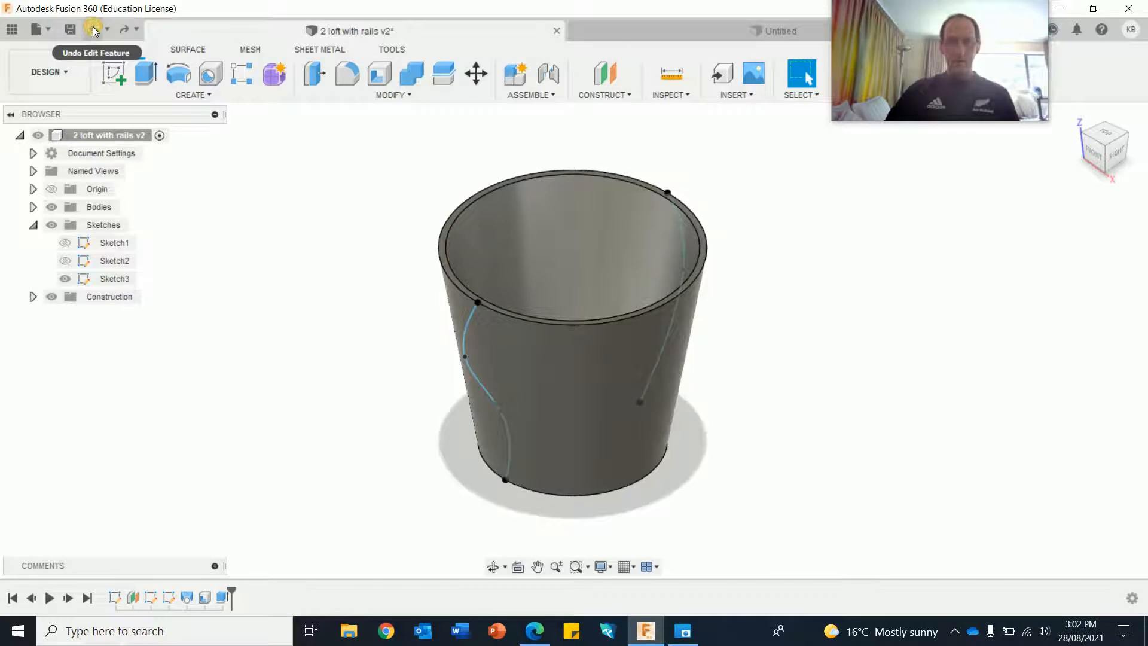
left_click(133, 31)
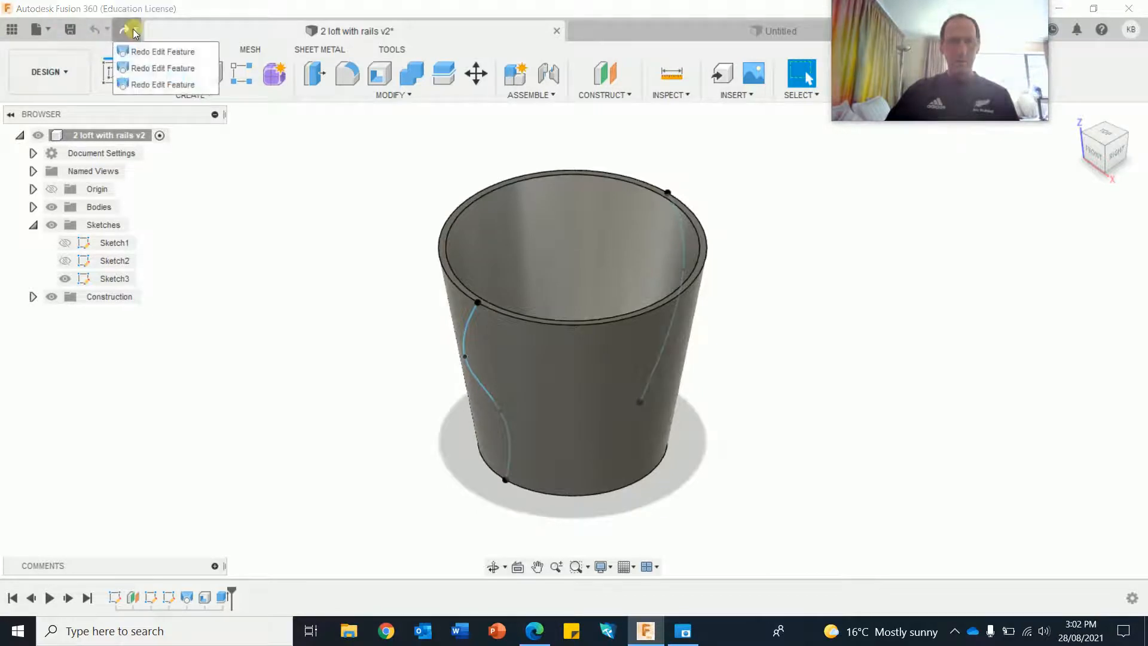
left_click(122, 30)
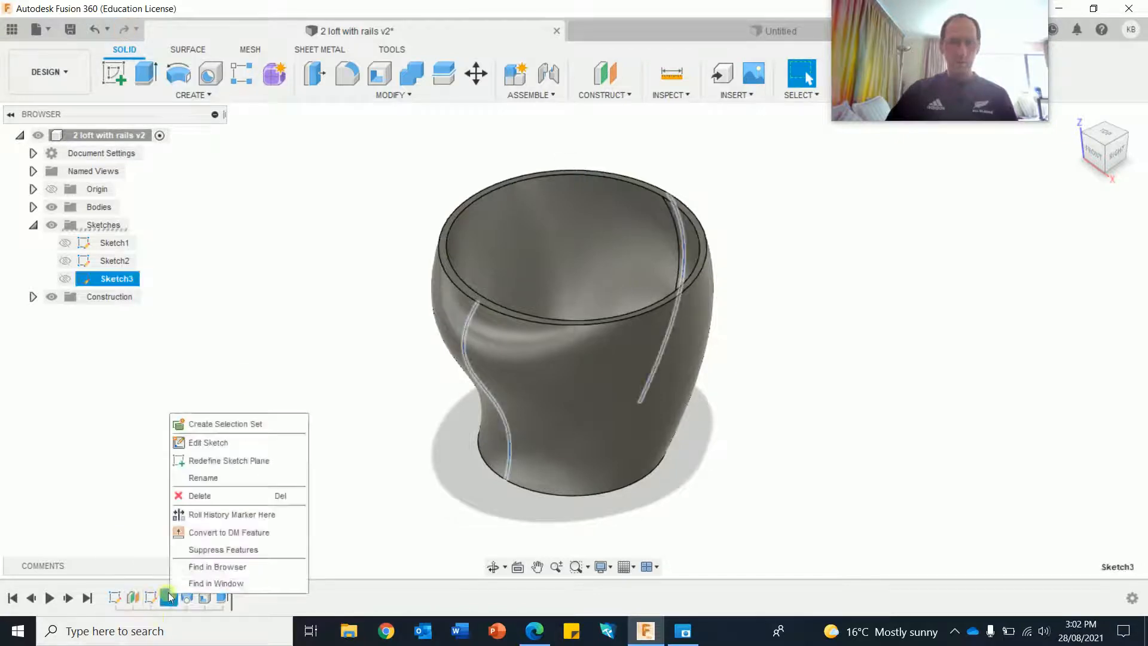
In Sketch3, drag the left spline's fit points to reshape its lower bend.
left_click(208, 442)
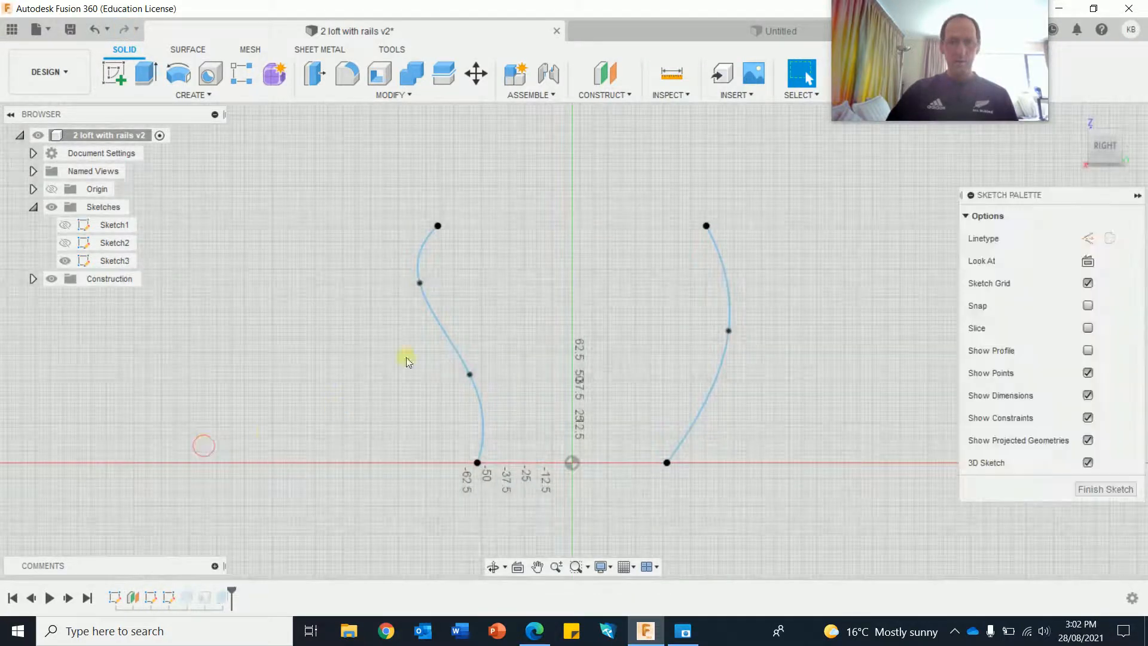
left_click(468, 373)
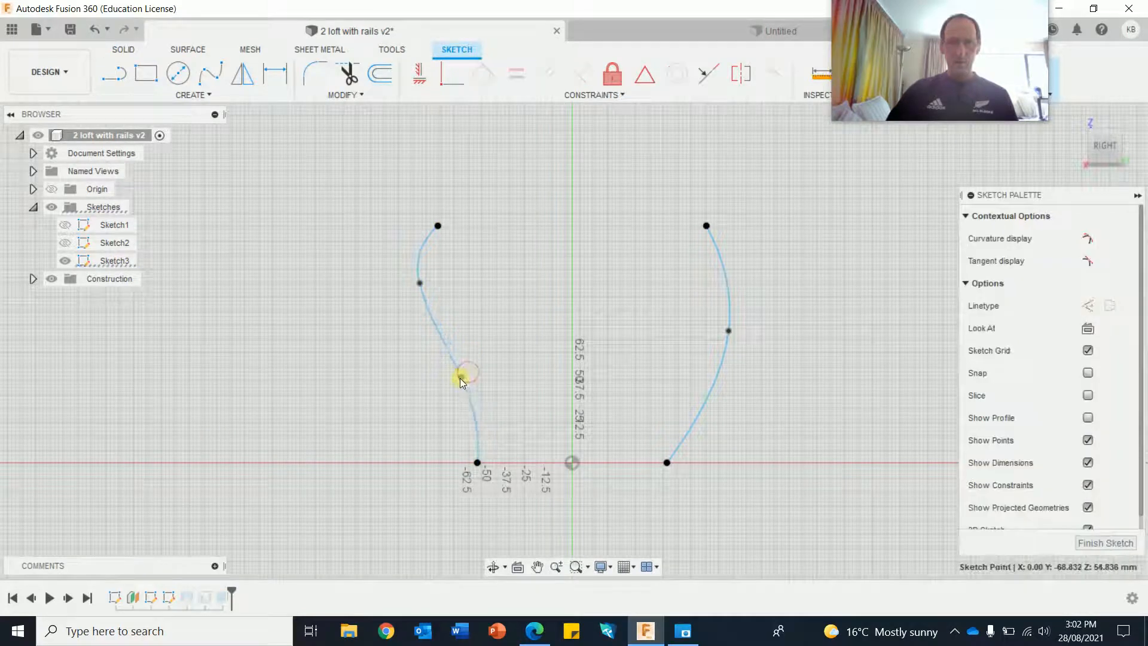
left_click_drag(462, 379, 446, 388)
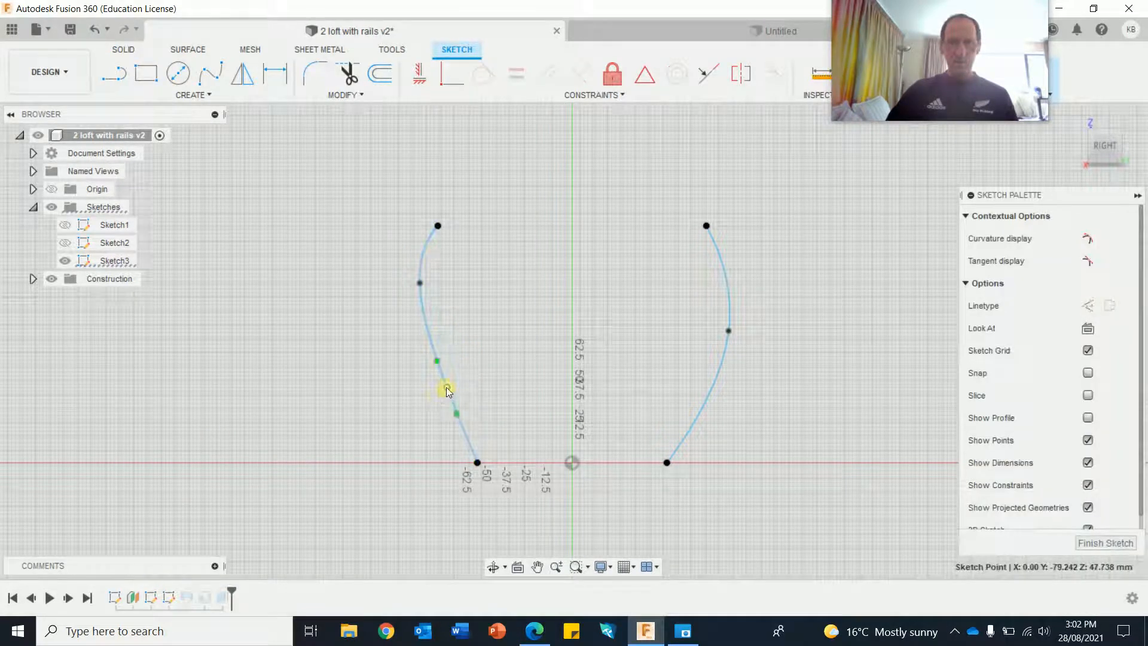
left_click_drag(447, 388, 436, 359)
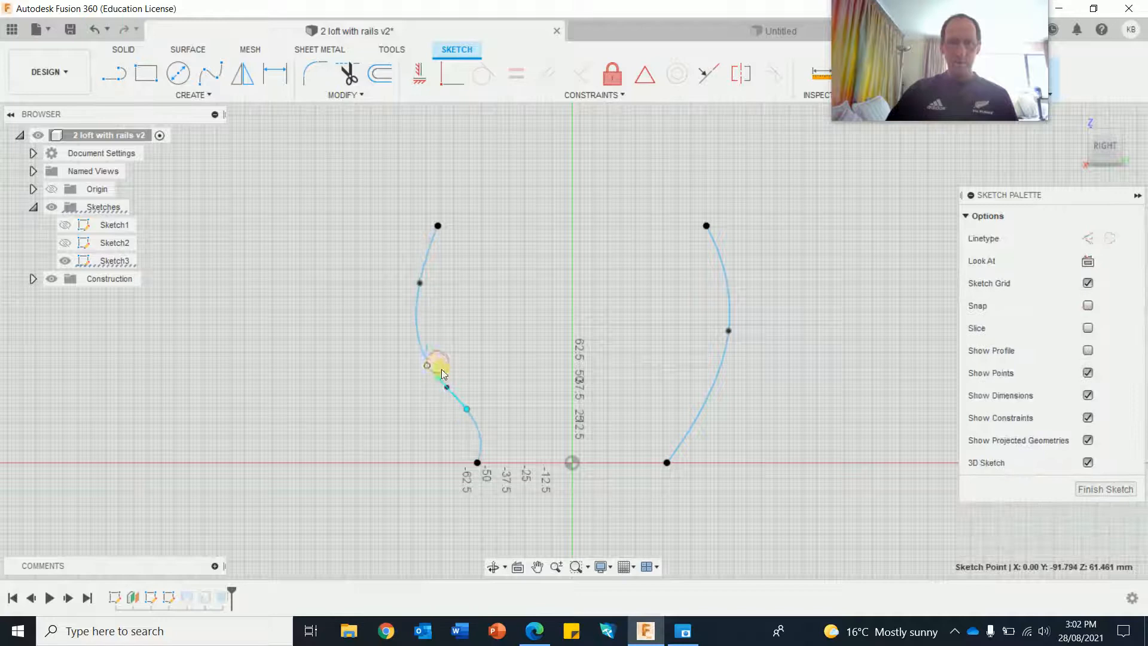
left_click_drag(440, 365, 467, 409)
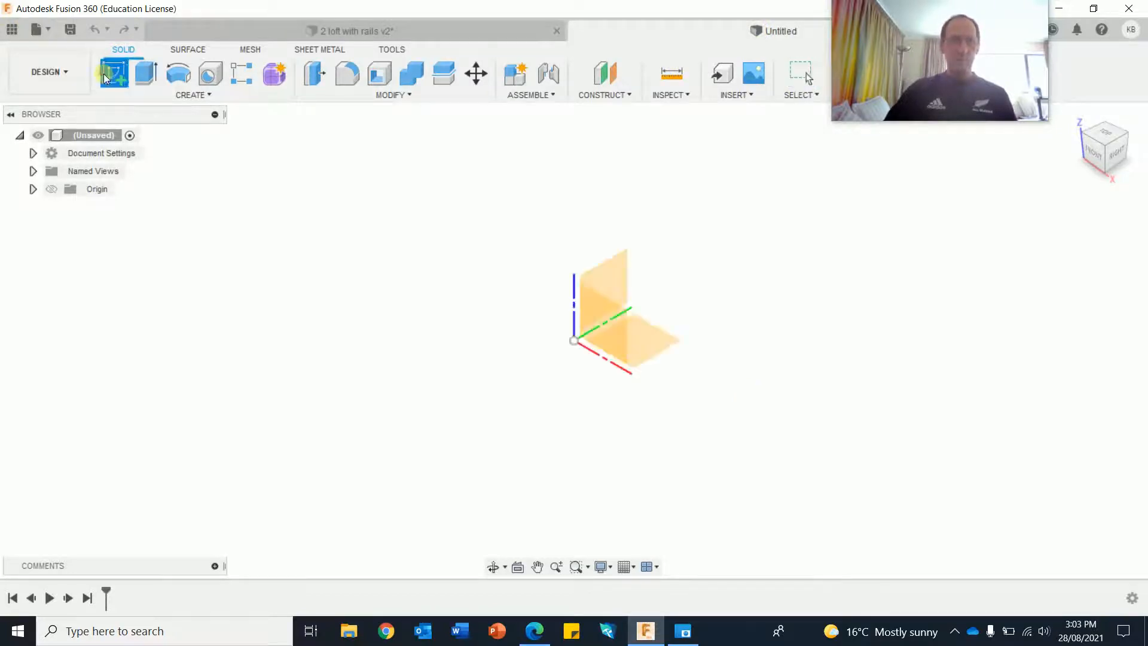
Sketch a 120 mm diameter circle centred on the origin on the top plane.
left_click(114, 72)
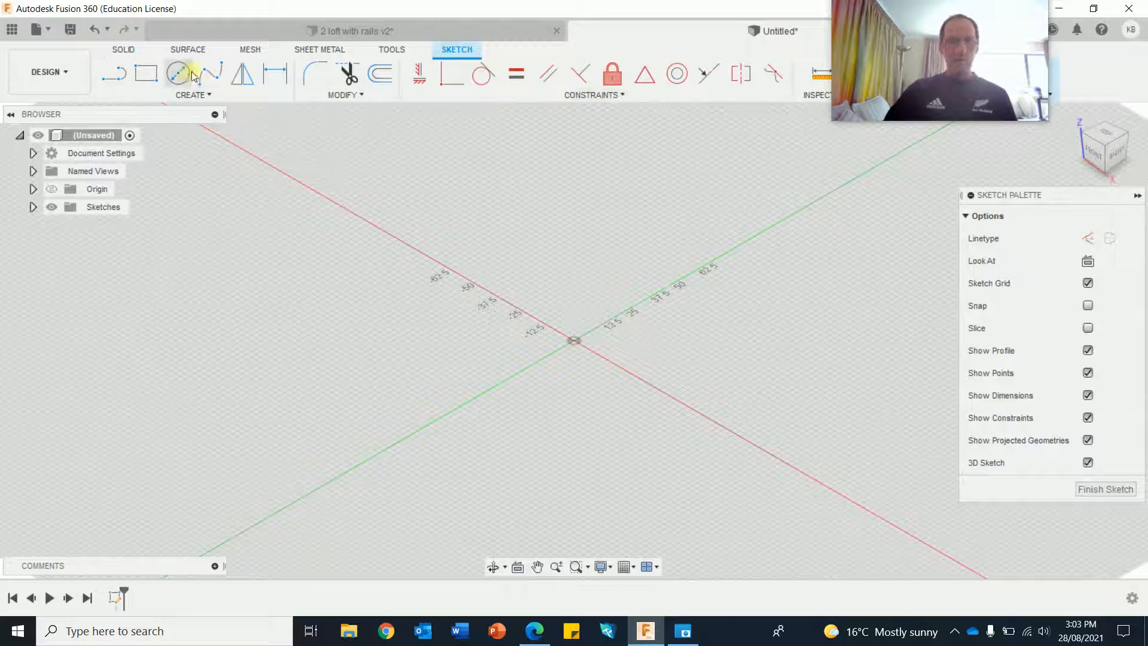
left_click(177, 73)
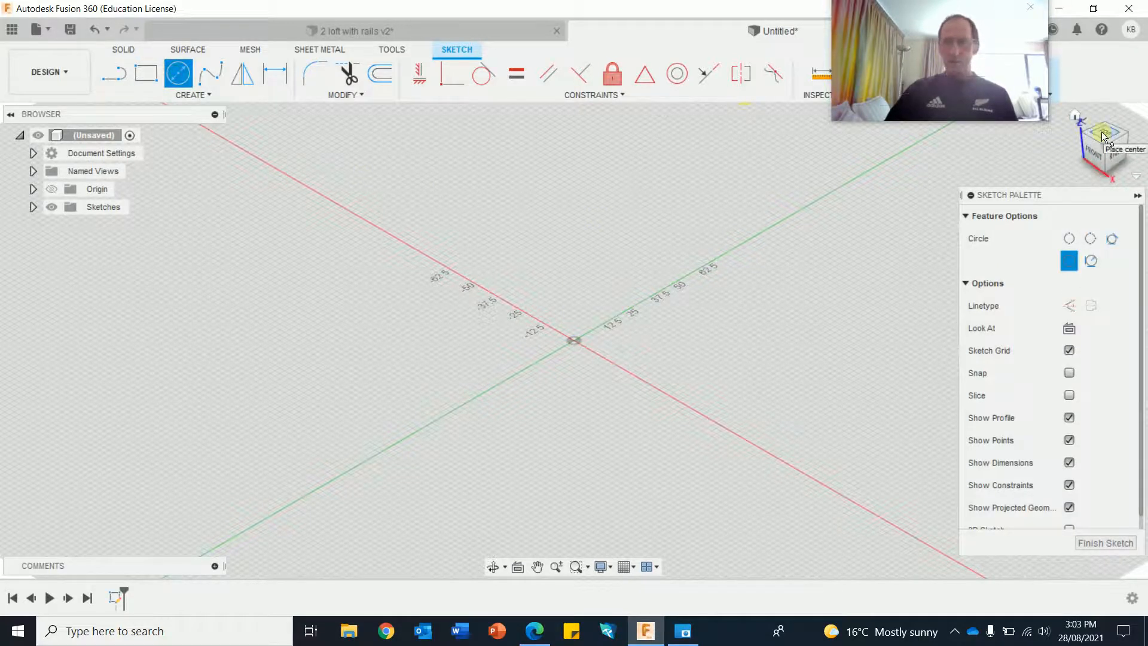
left_click(1104, 144)
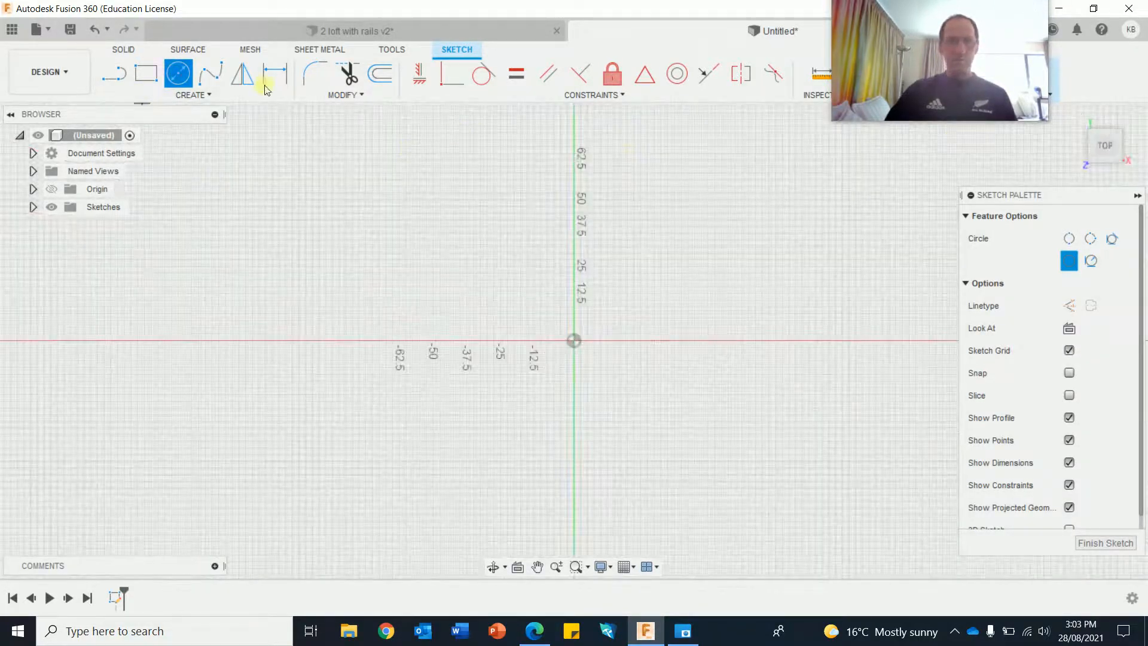
left_click_drag(573, 339, 703, 392)
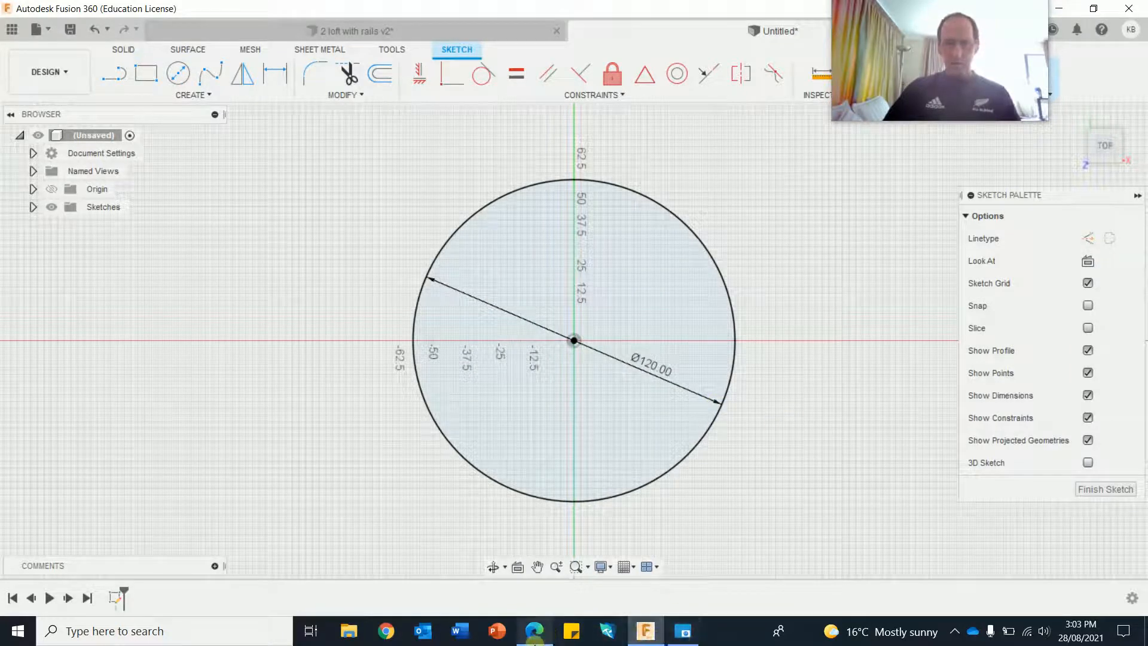
left_click(534, 630)
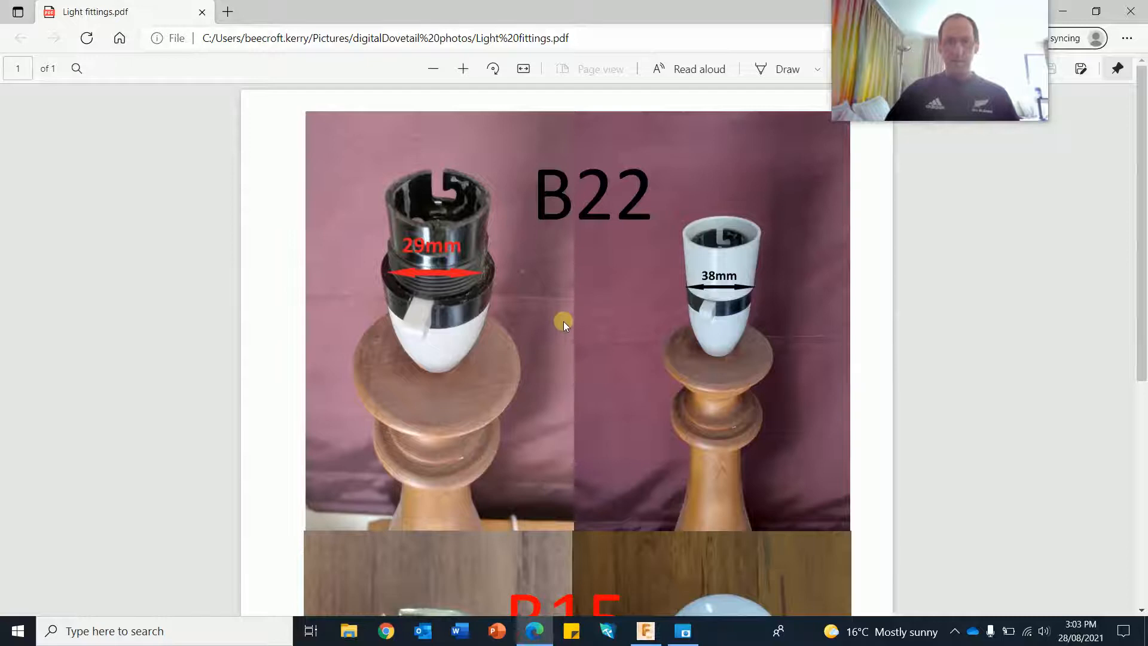
mouse_move(508, 286)
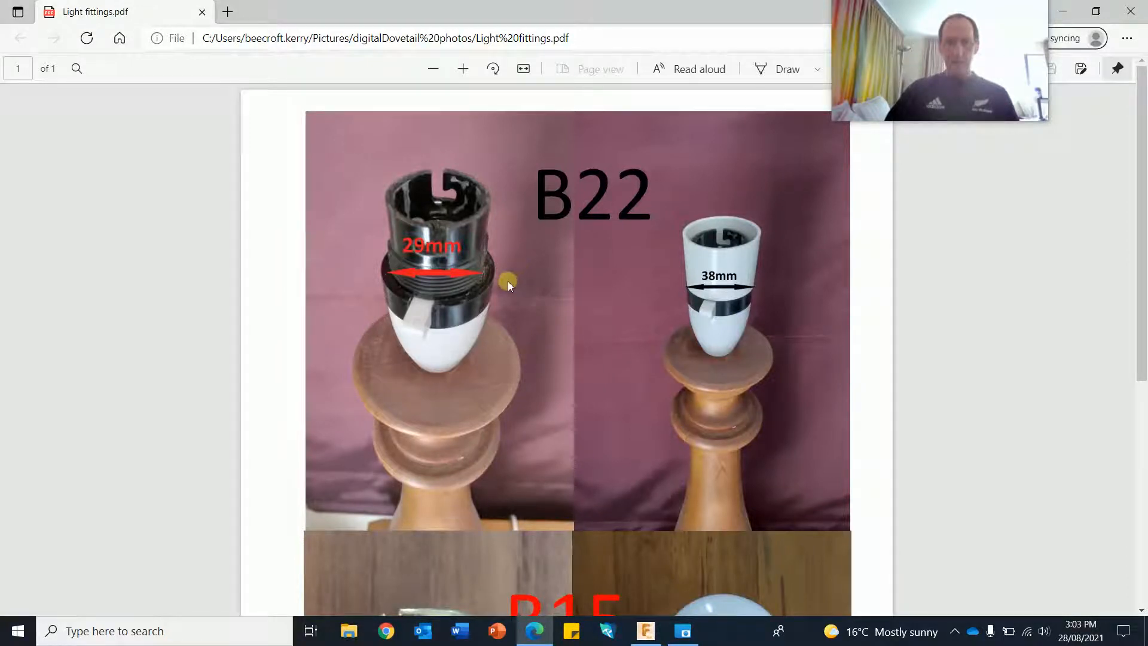
mouse_move(542, 329)
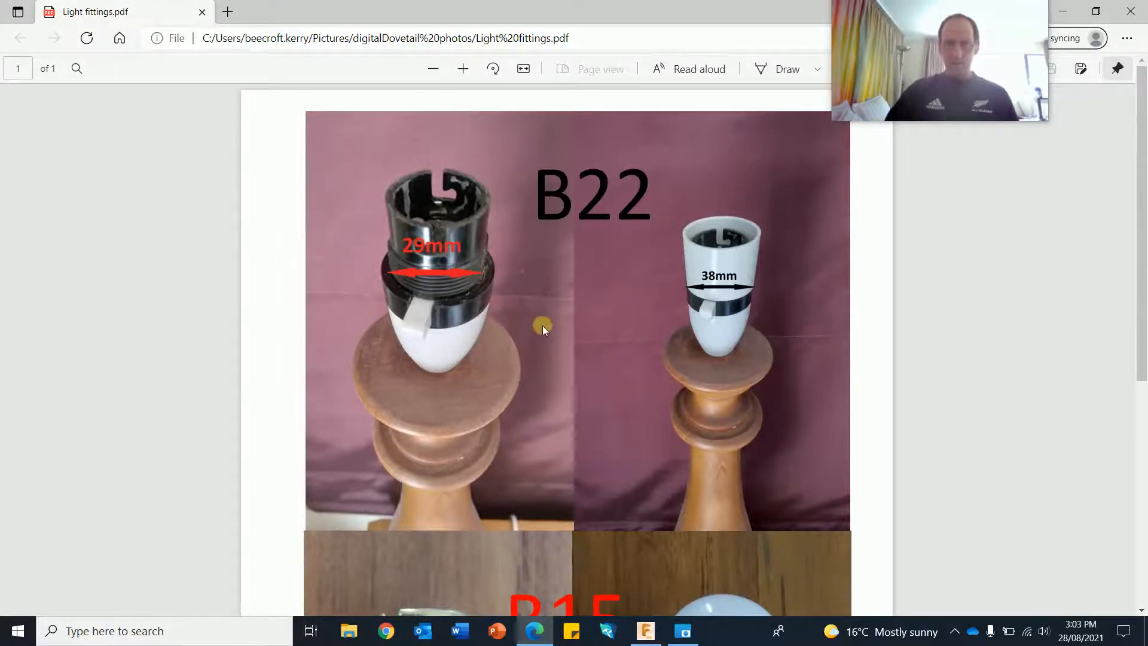
scroll("down", 3)
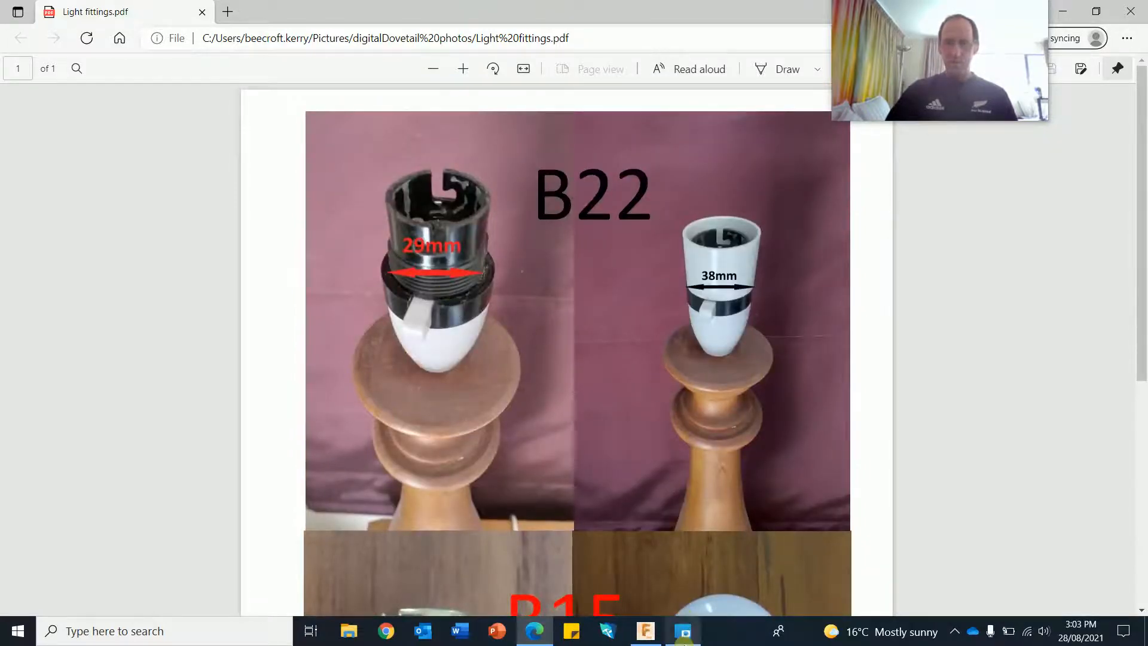
Add a roughly 29 mm concentric centre circle and finish the base sketch.
left_click(643, 630)
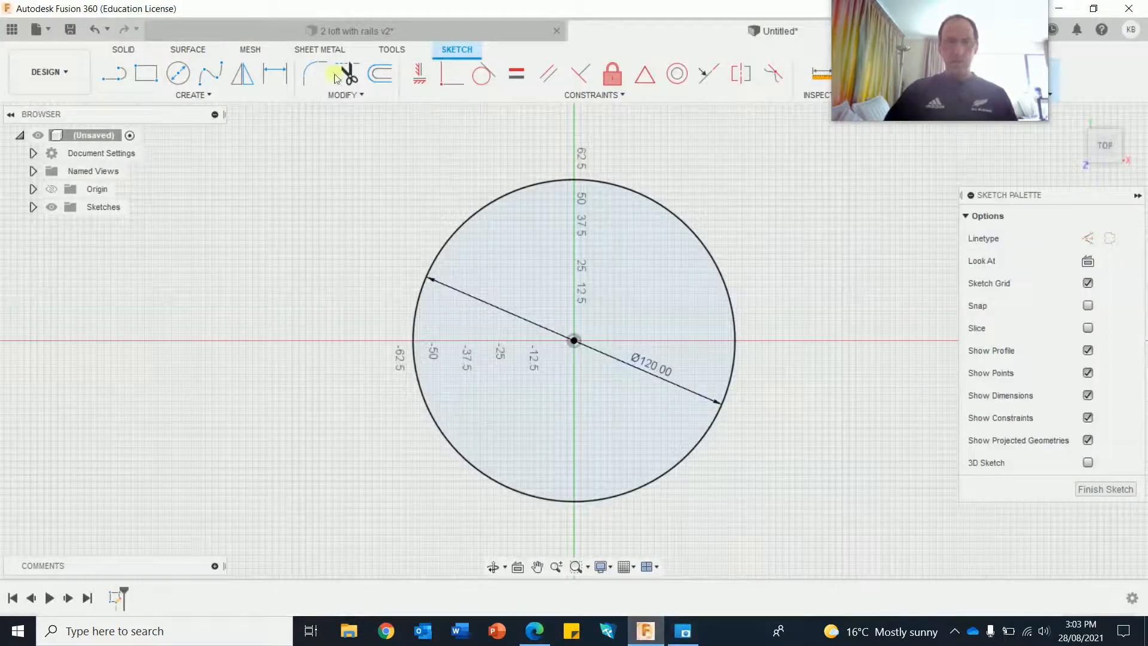
left_click(177, 73)
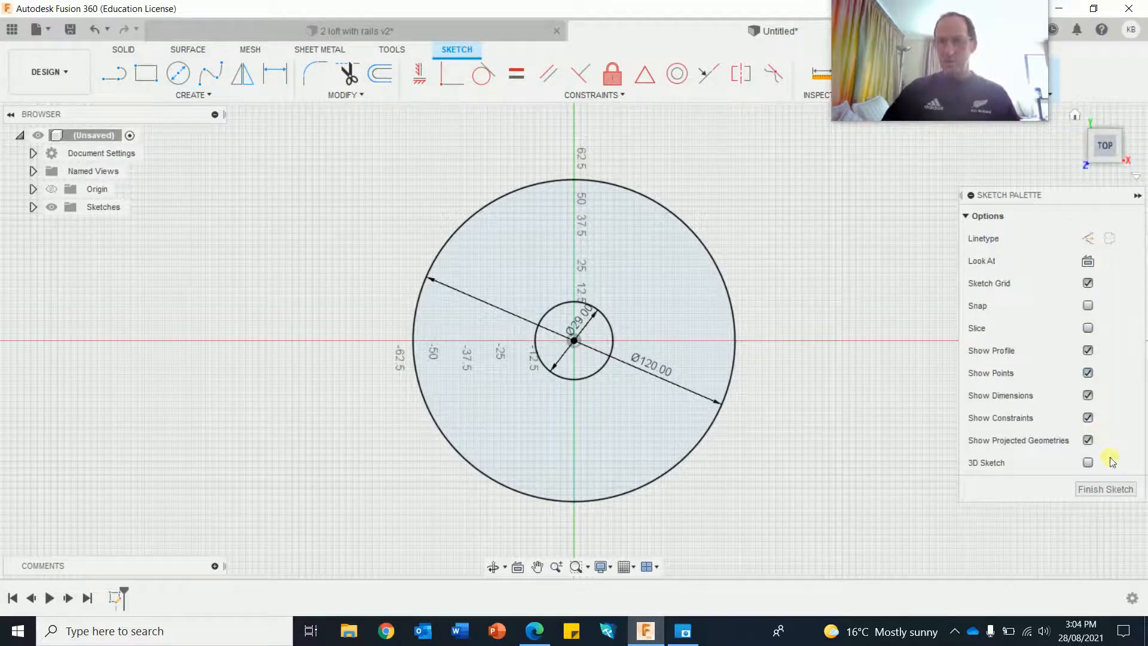
left_click(1105, 489)
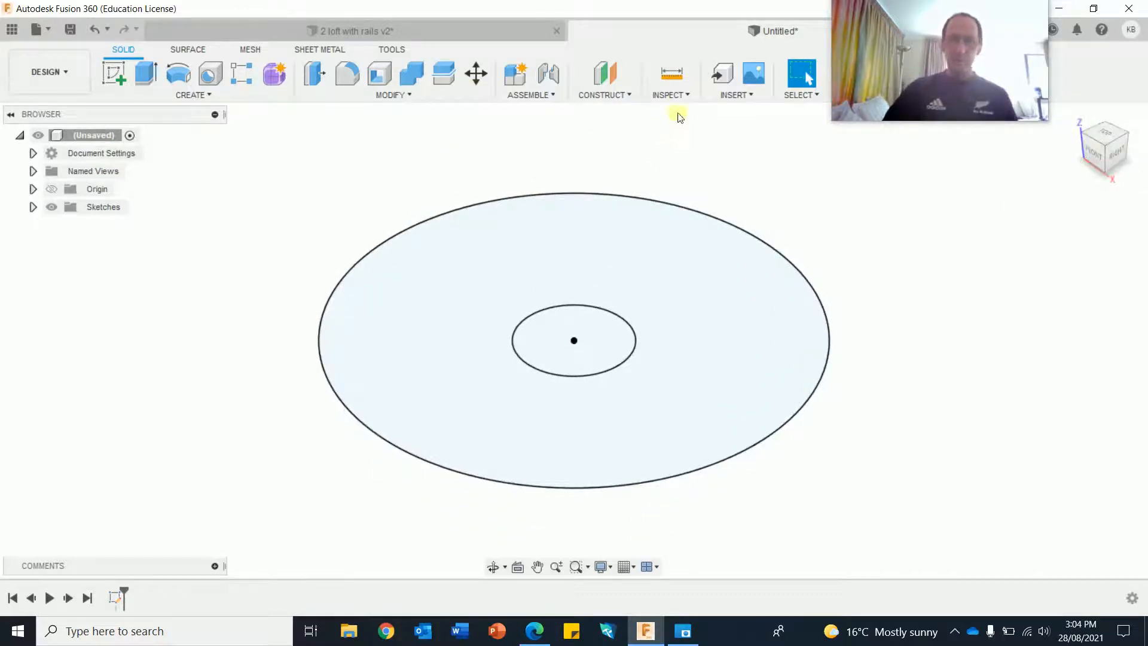
Create a construction plane offset 15 mm above the base sketch.
left_click(603, 94)
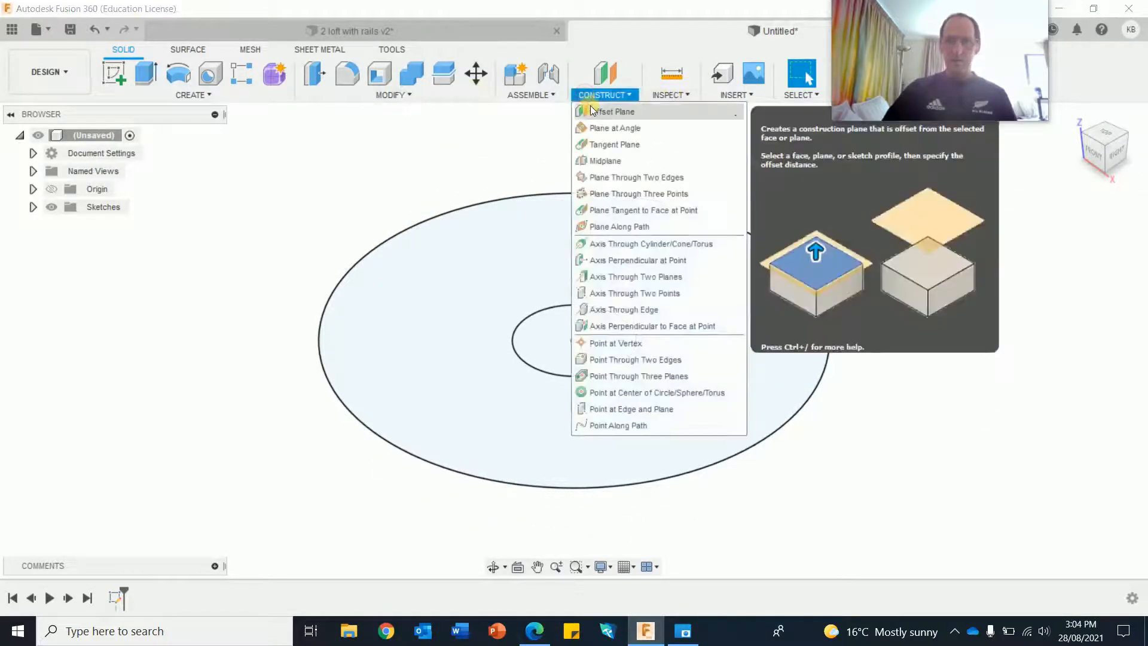
left_click(615, 111)
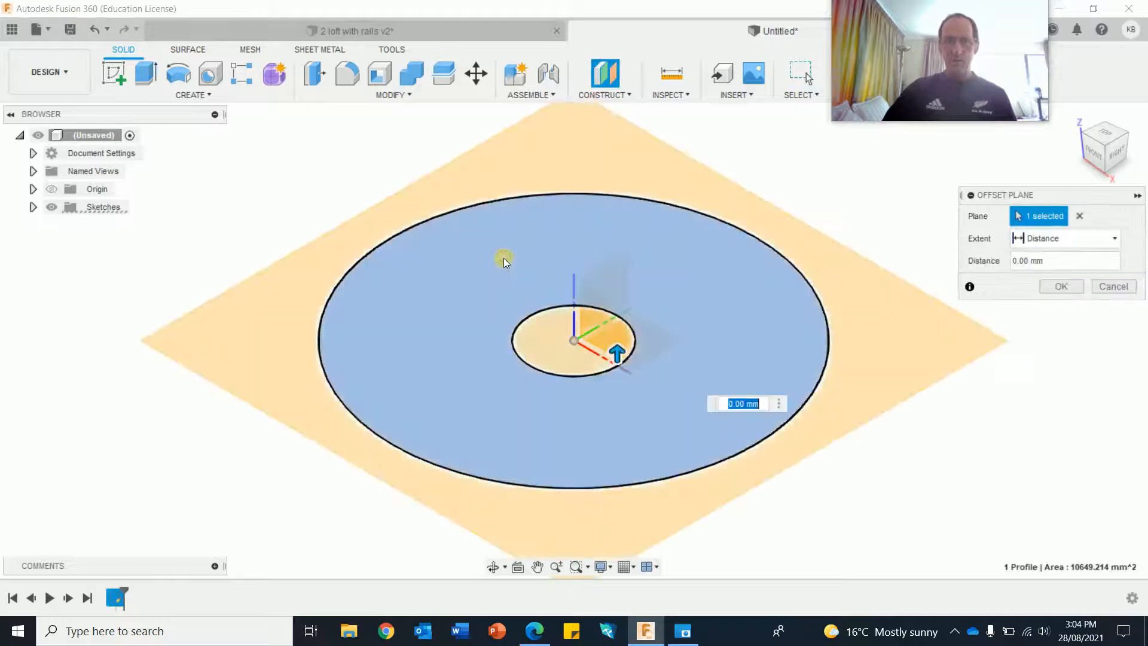
left_click_drag(616, 353, 617, 194)
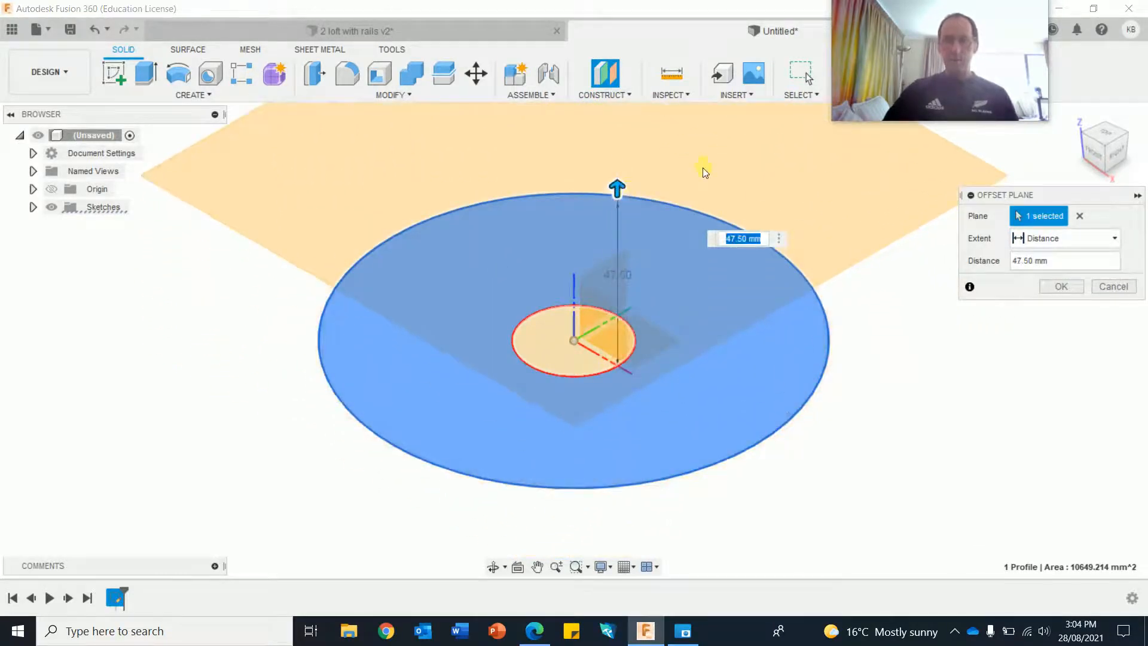
type("15")
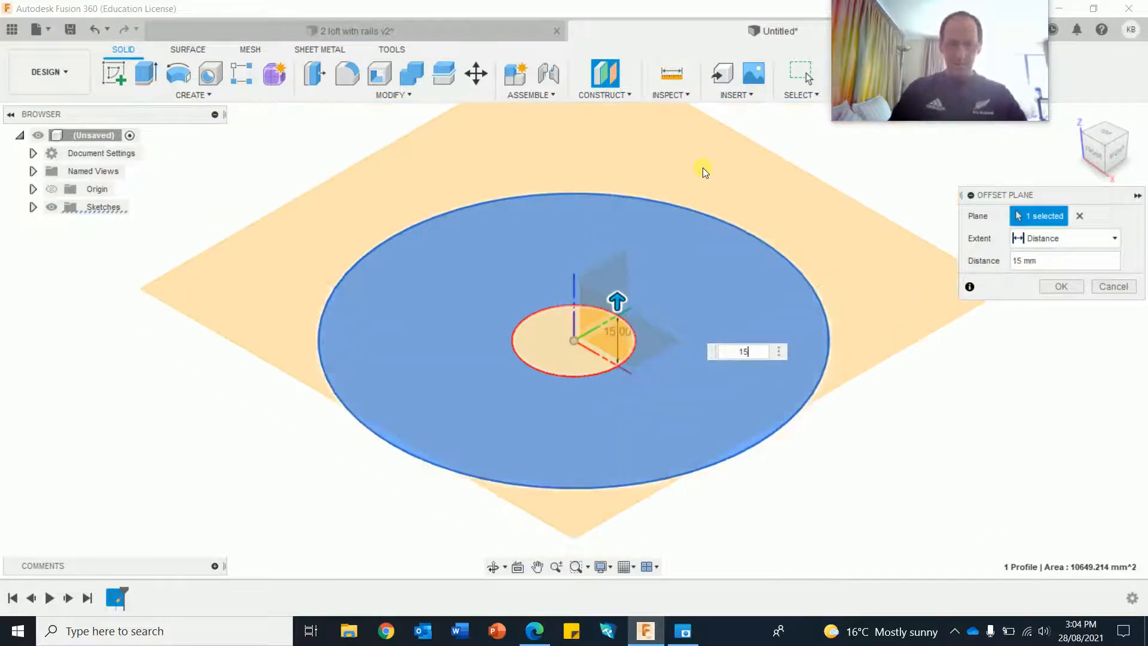
left_click(1060, 287)
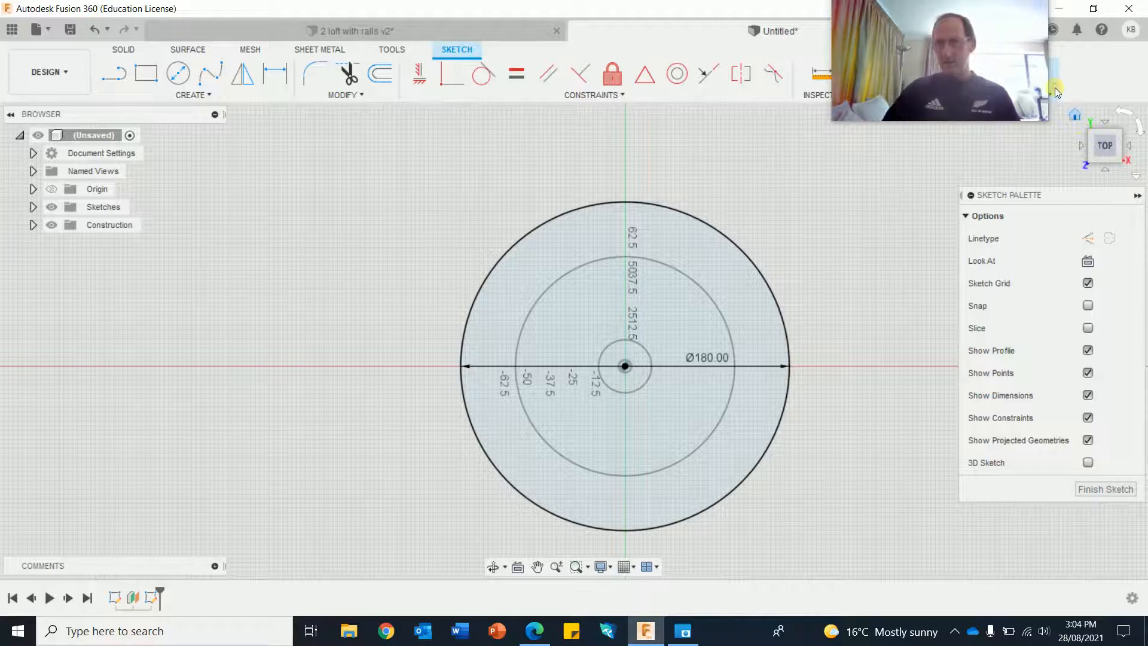
Loft the base ring to the 180 mm upper circle as a new body.
left_click(1106, 489)
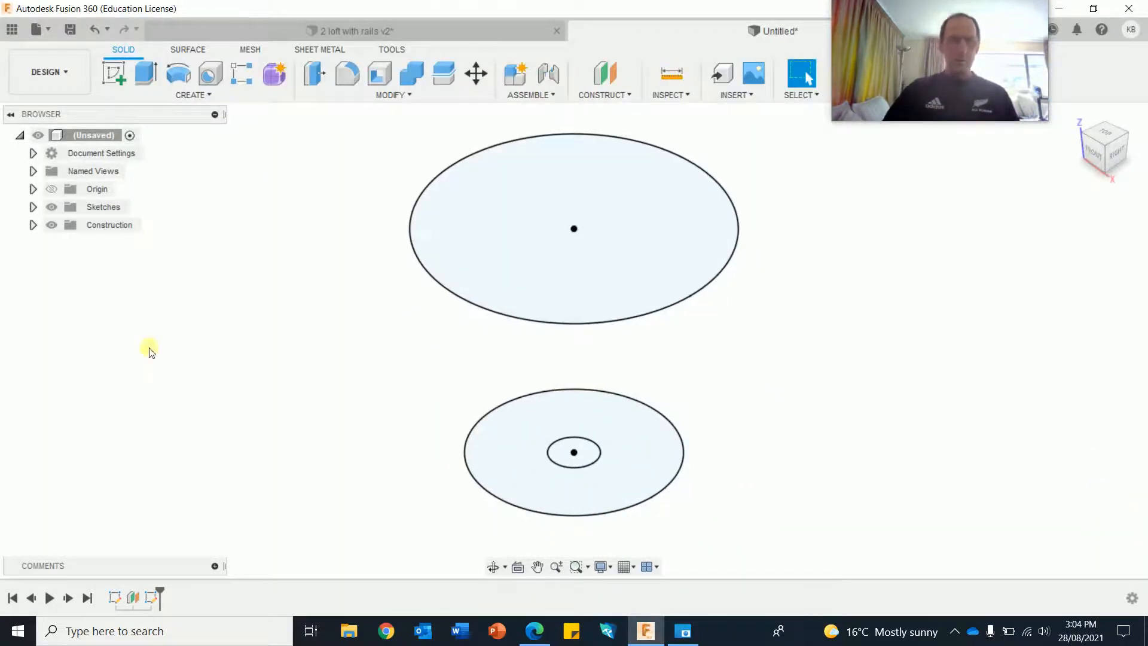
left_click(192, 95)
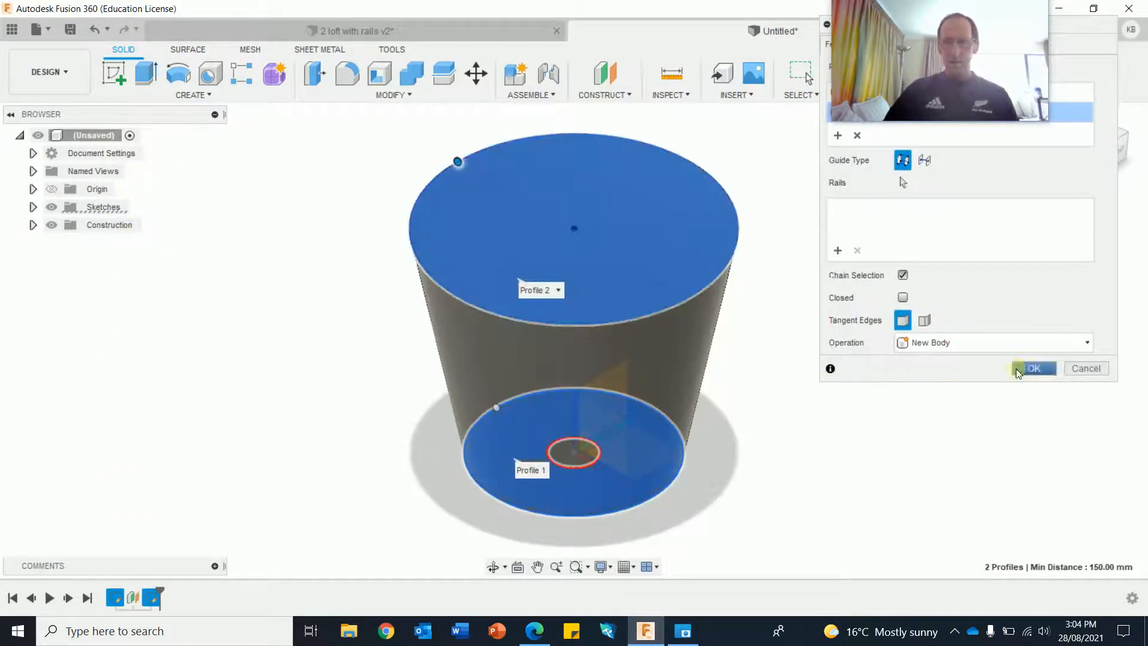
left_click(1032, 368)
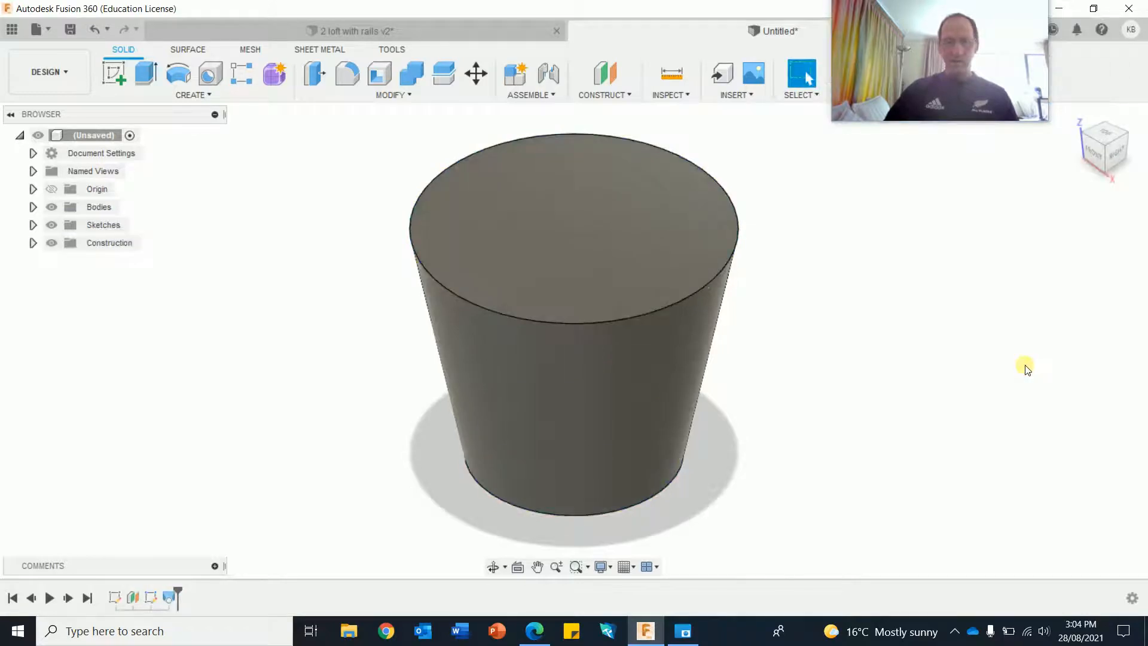
mouse_move(959, 348)
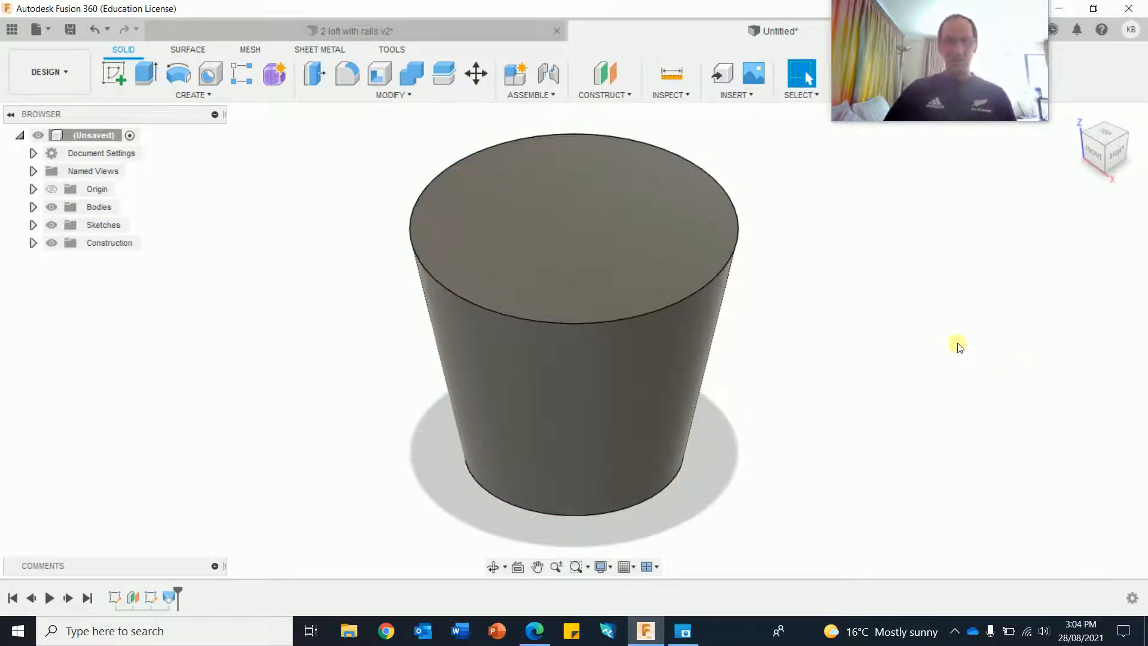
Shell the body with the top face removed and 5 mm wall thickness.
left_click(379, 73)
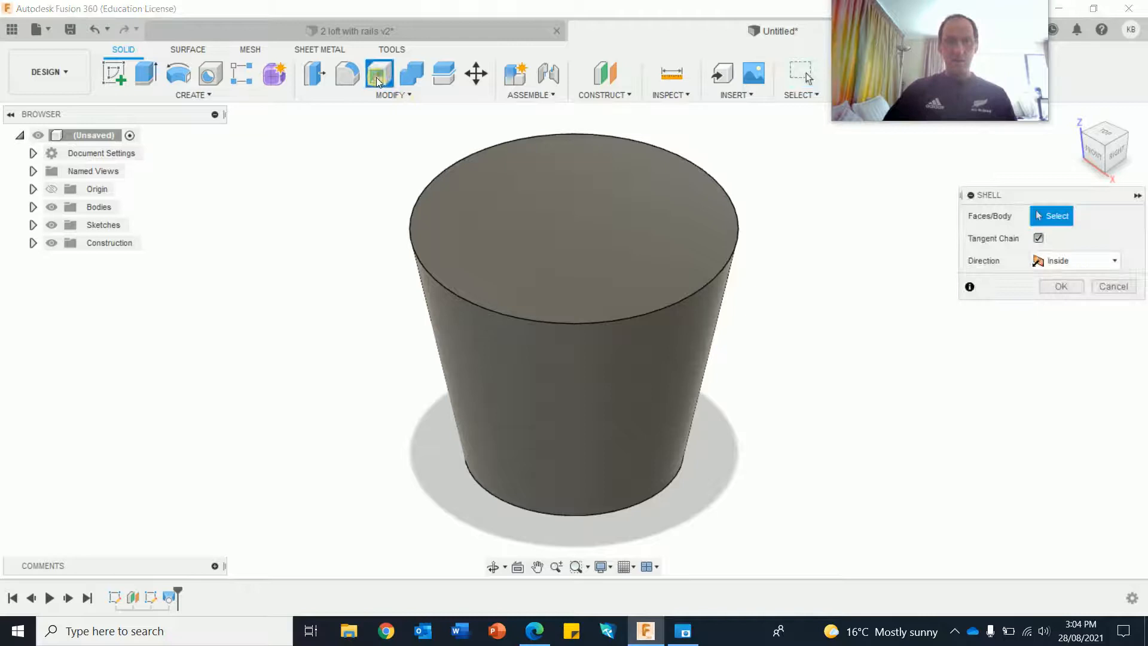
left_click(560, 187)
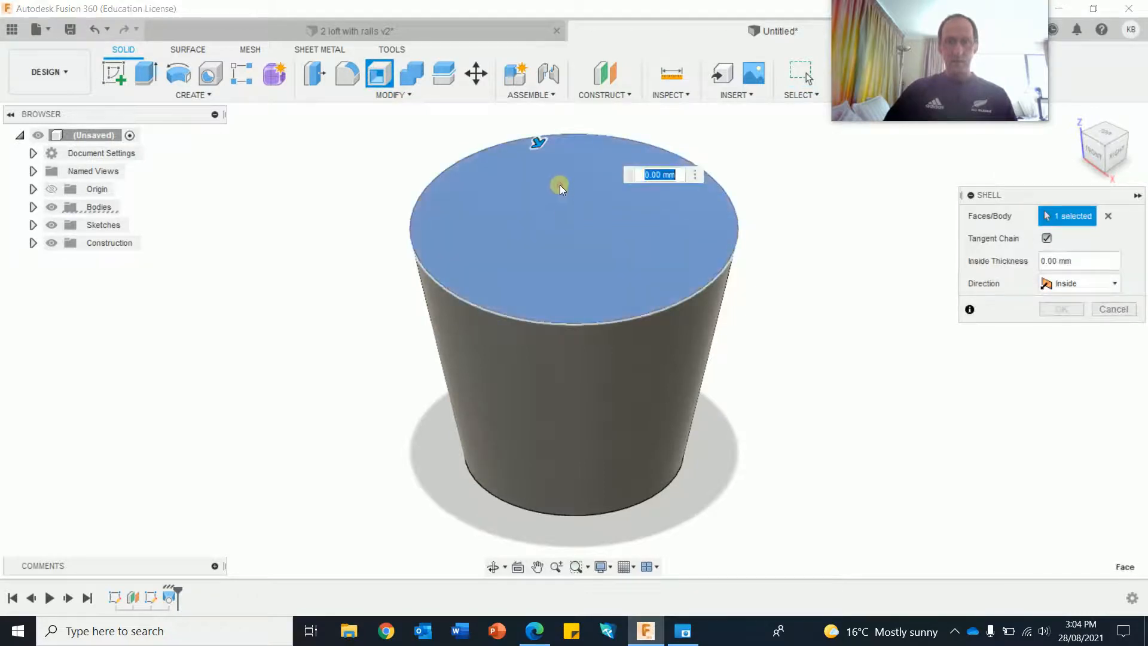
type("5.00")
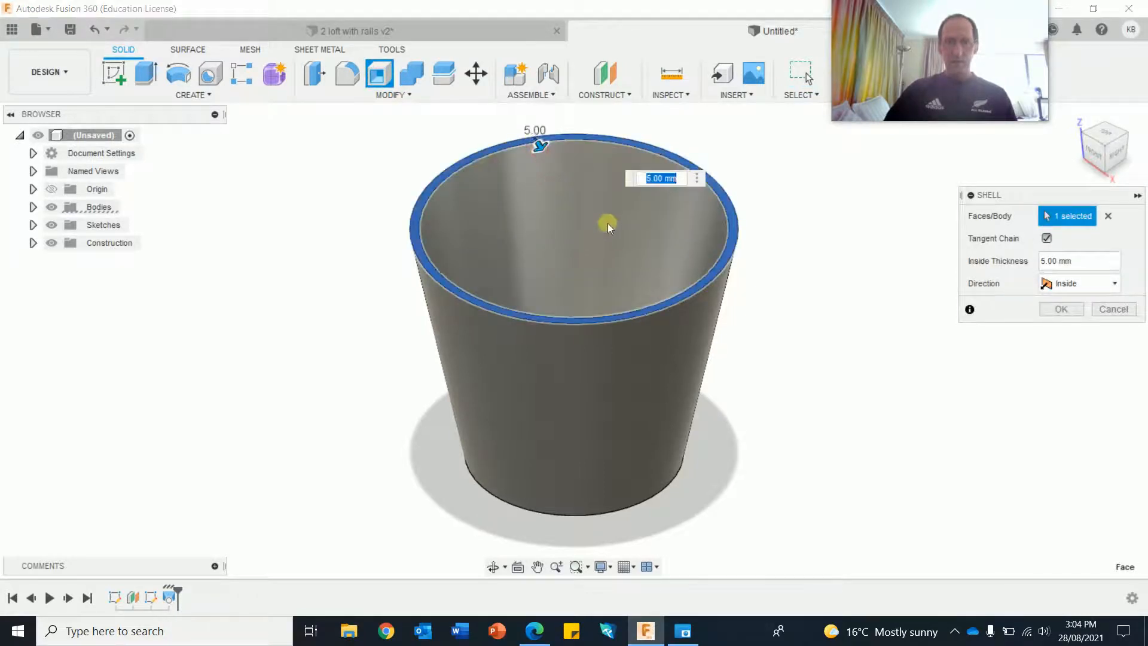
left_click(1060, 308)
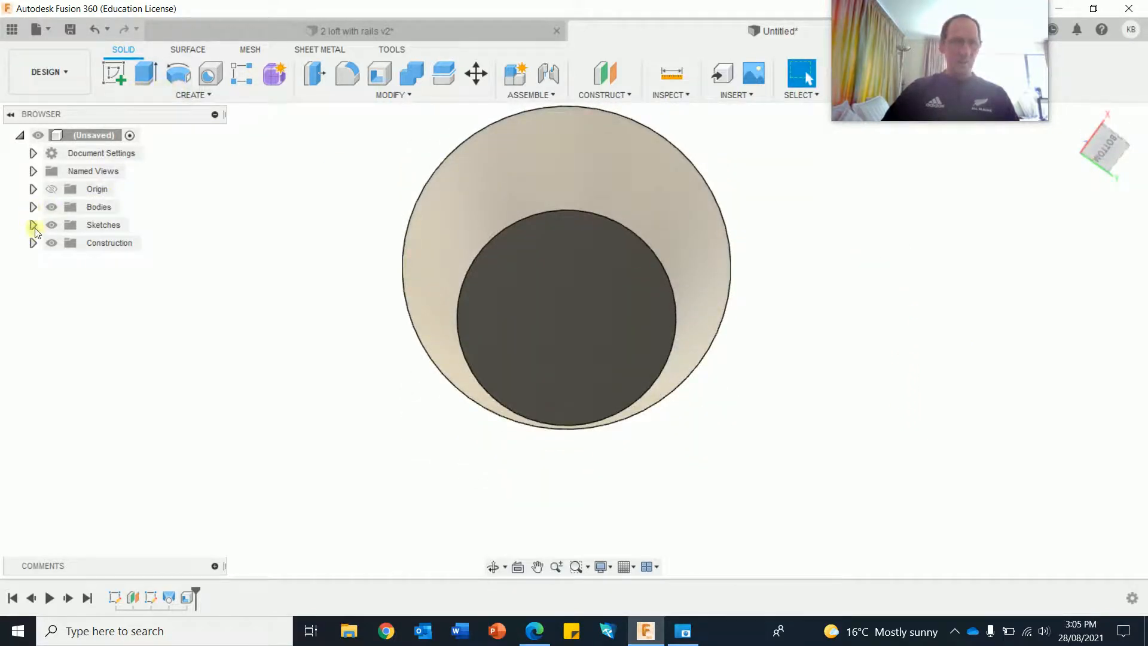
Show Sketch1 and extrude-cut the small centre circle through the base.
left_click(33, 225)
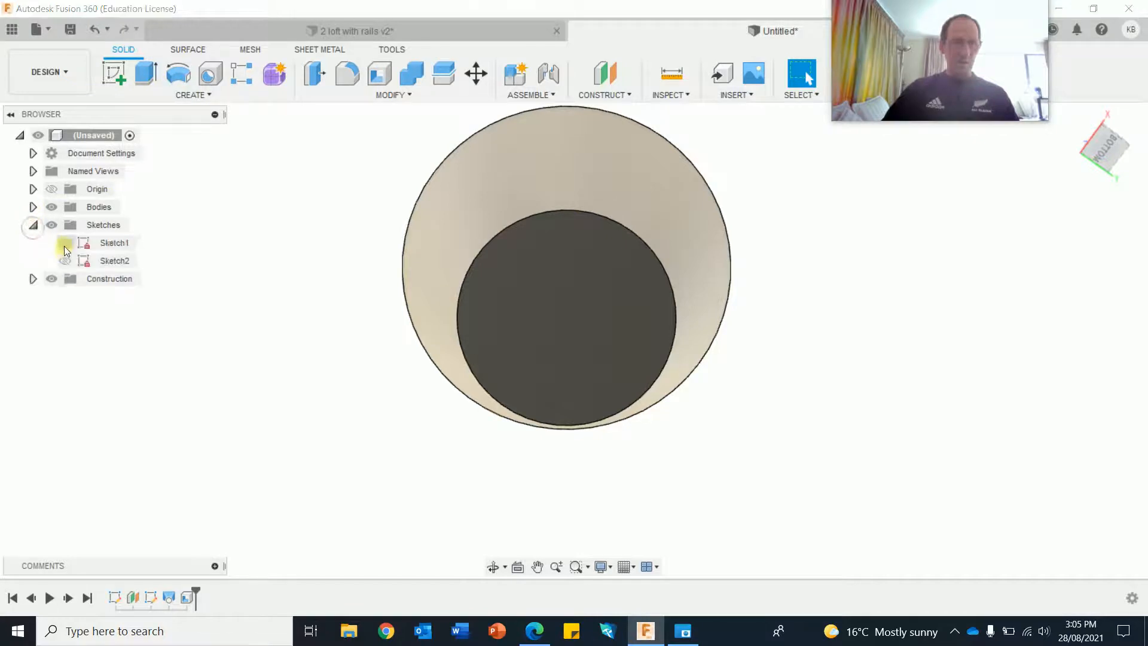
left_click(65, 242)
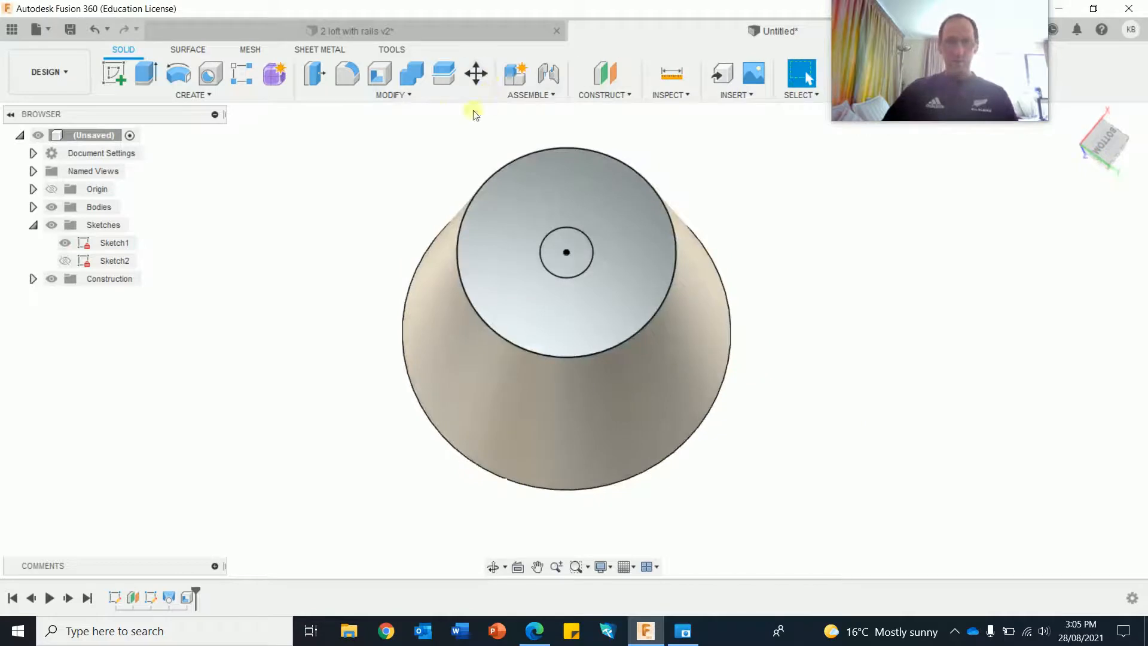
left_click(314, 74)
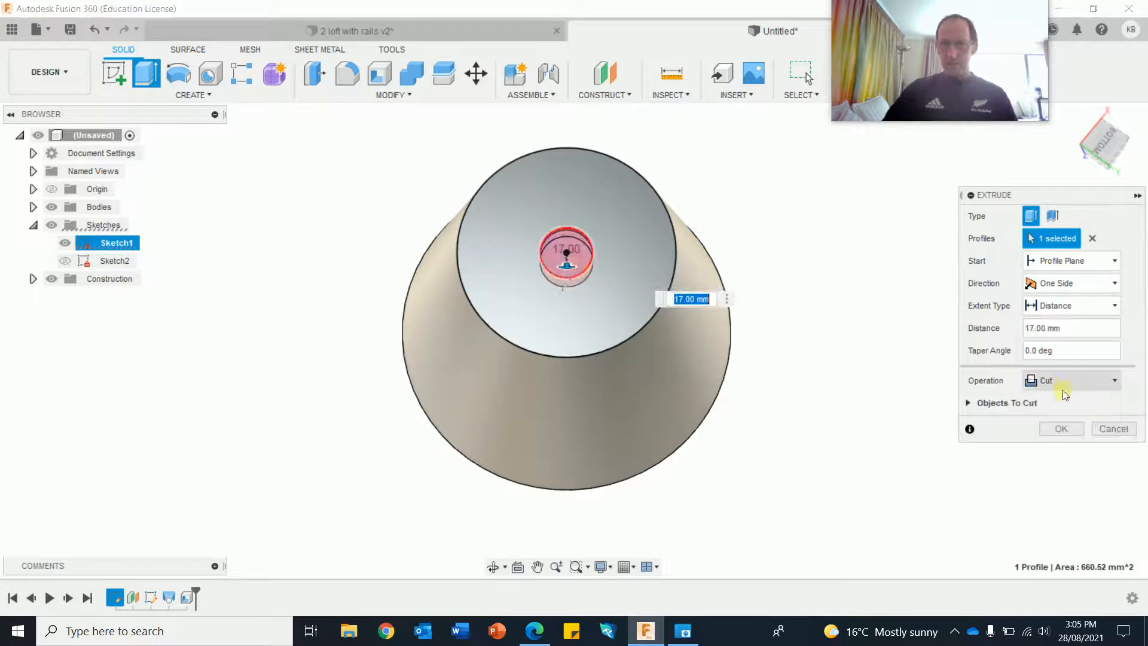
left_click(1061, 428)
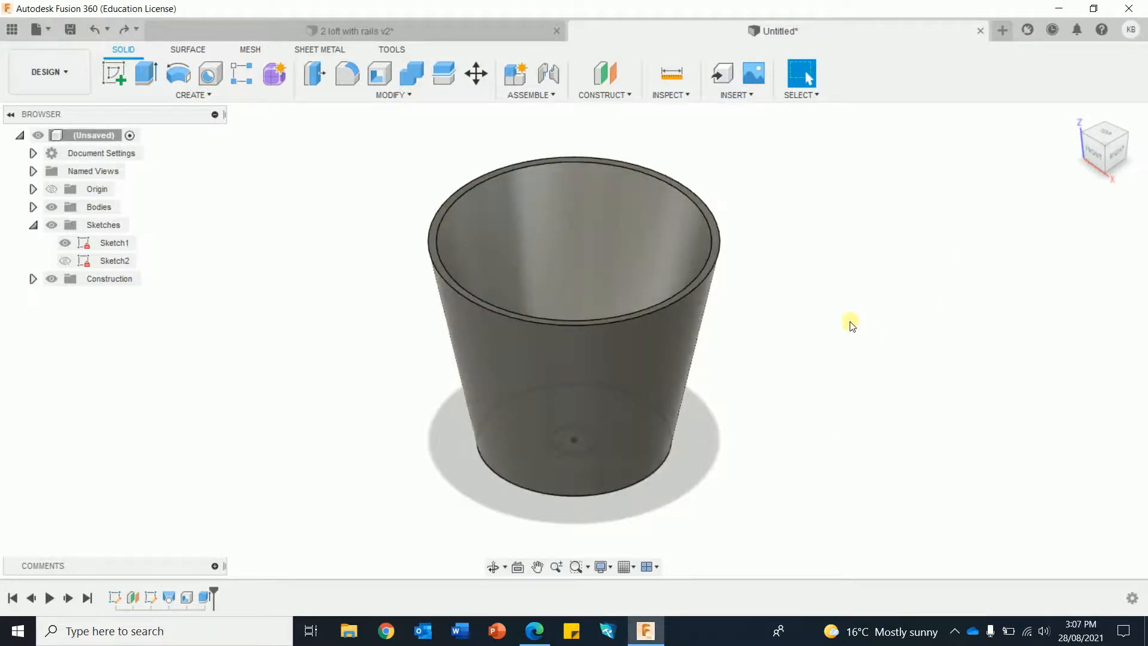
mouse_move(756, 428)
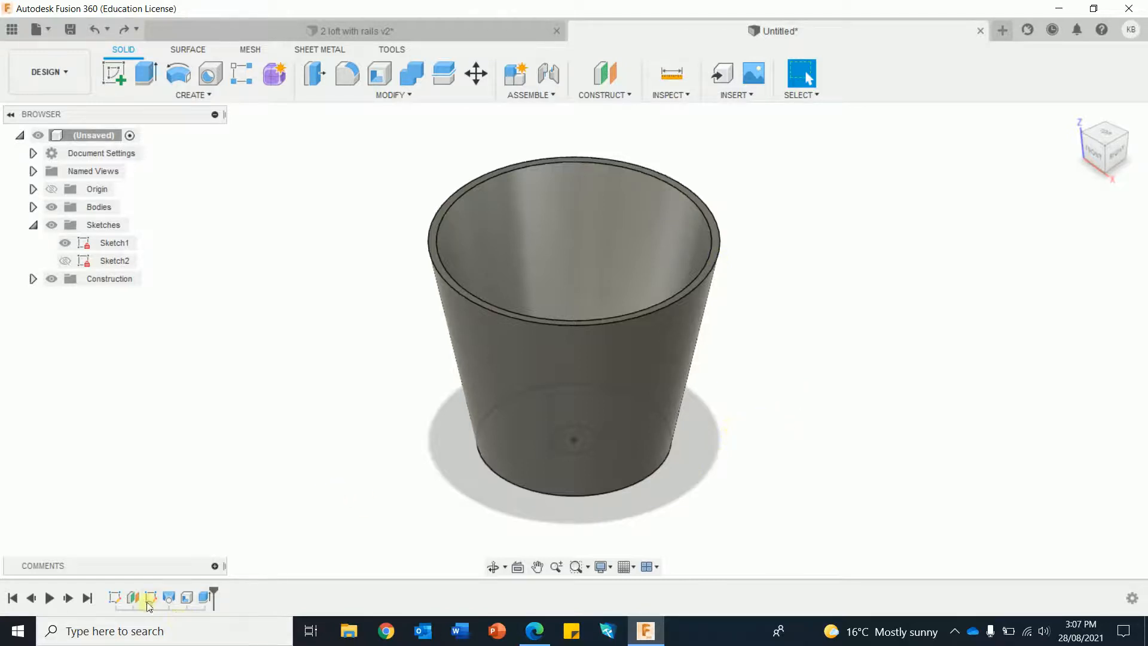
right_click(114, 242)
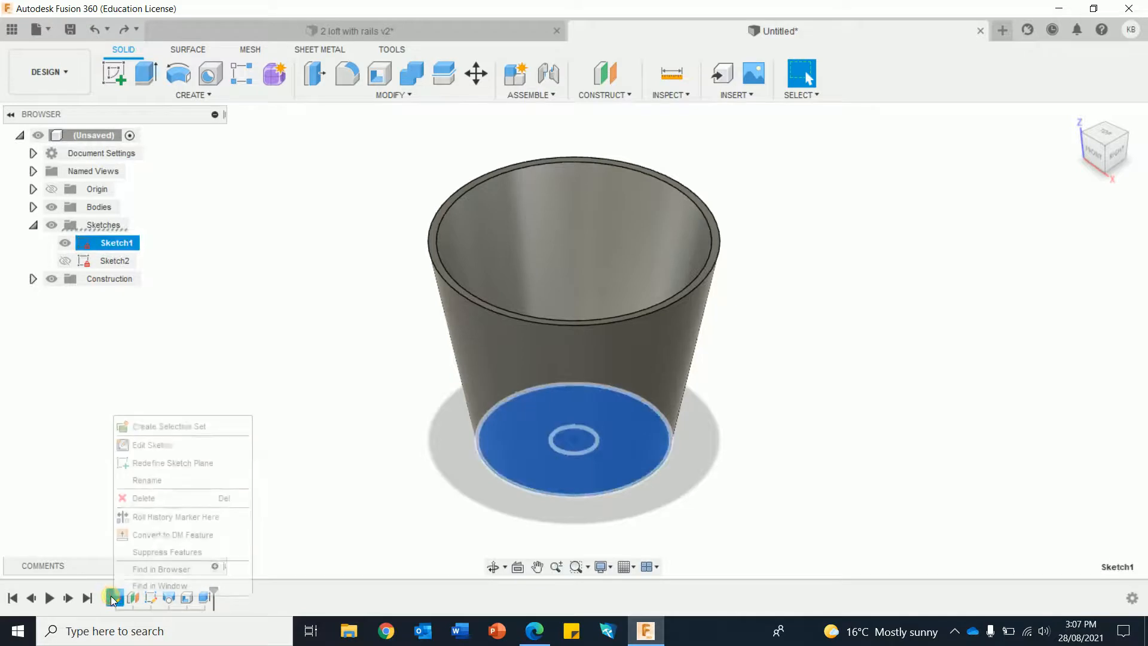
left_click(149, 444)
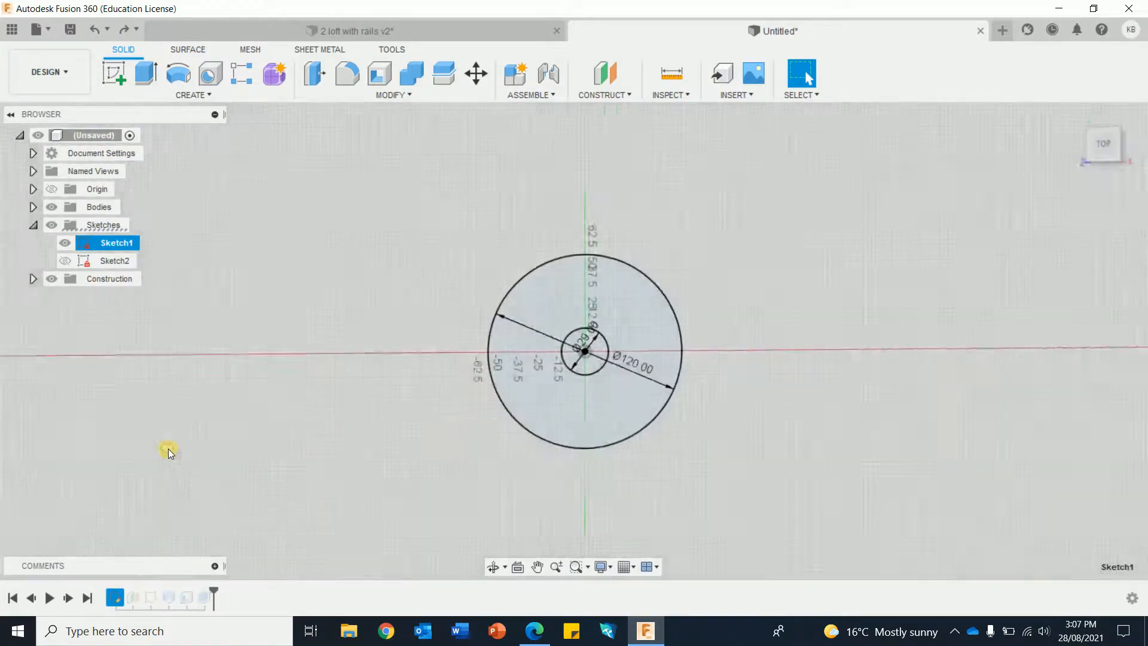
double_click(114, 242)
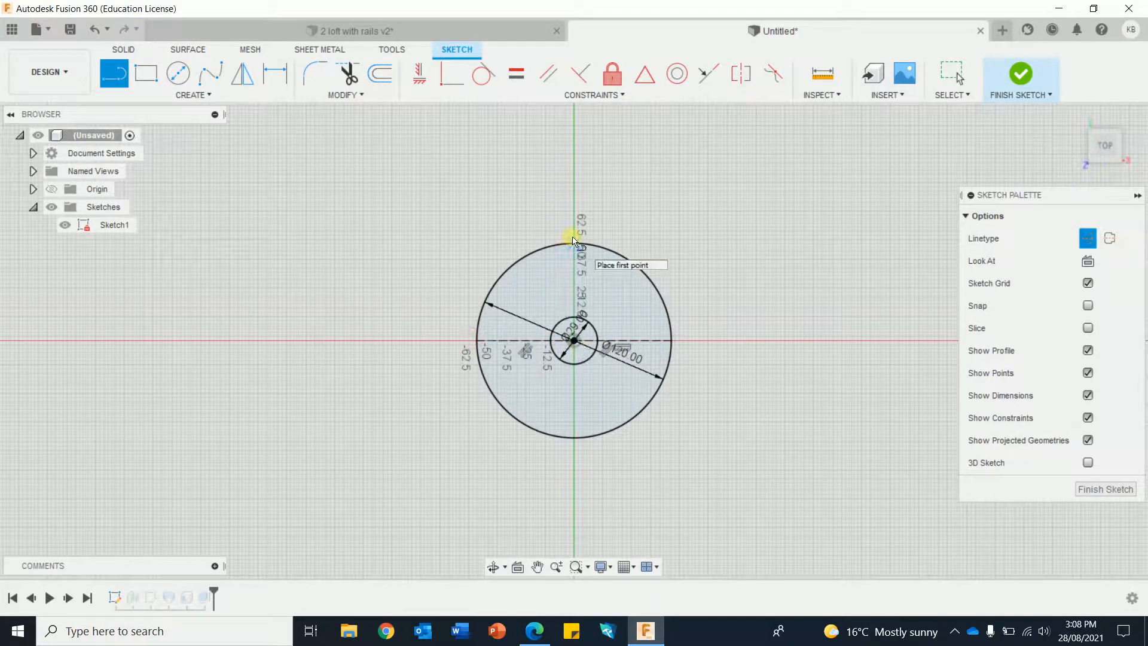
left_click_drag(573, 242, 573, 440)
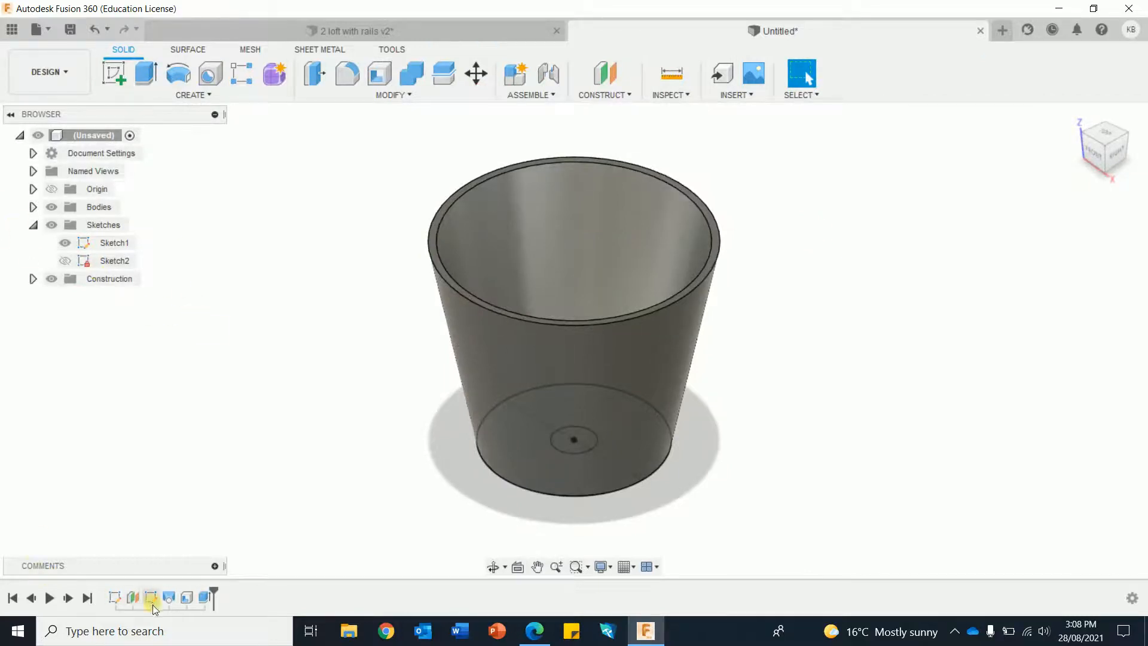
In Sketch2, draw a construction diameter line through the centre, then finish the sketch.
right_click(114, 260)
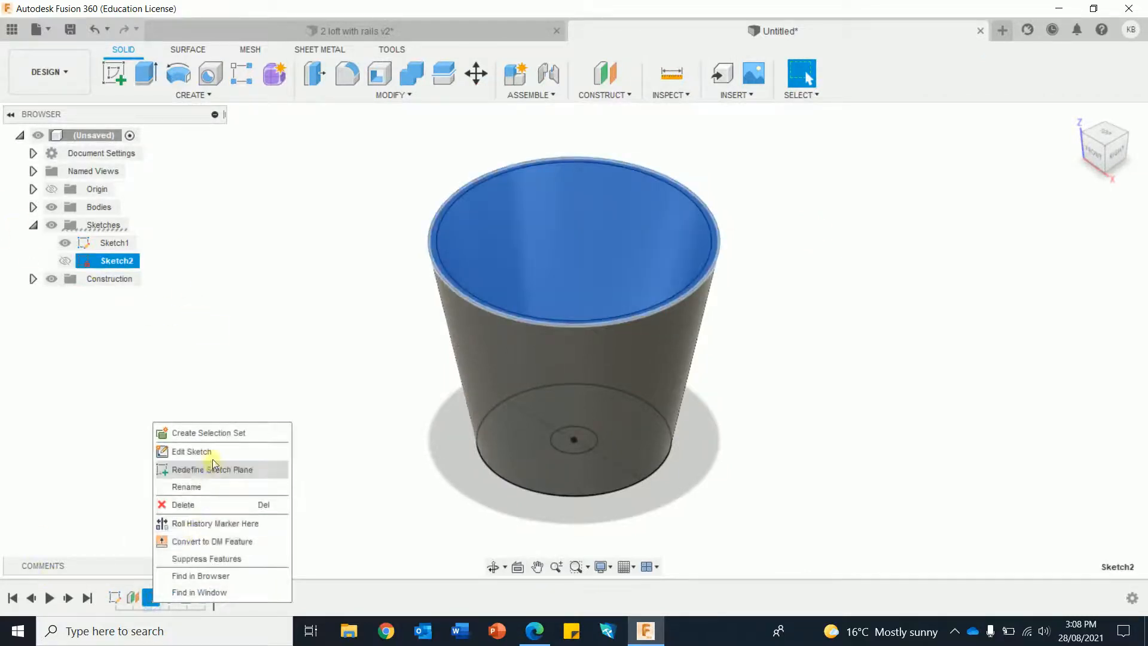
left_click(191, 451)
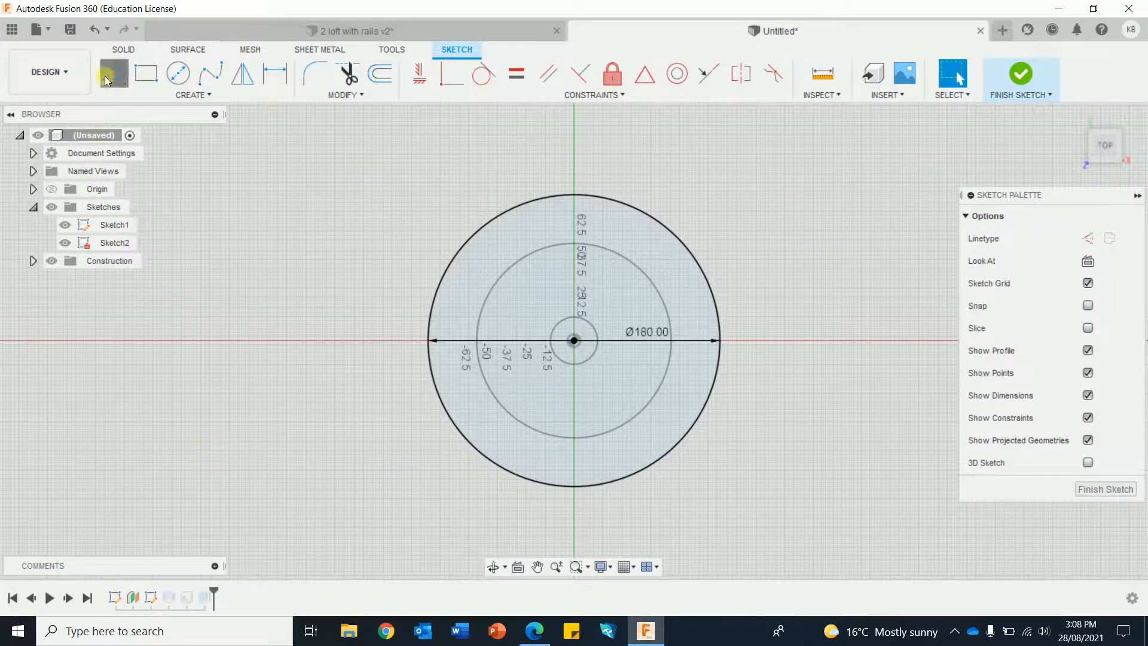
left_click(114, 73)
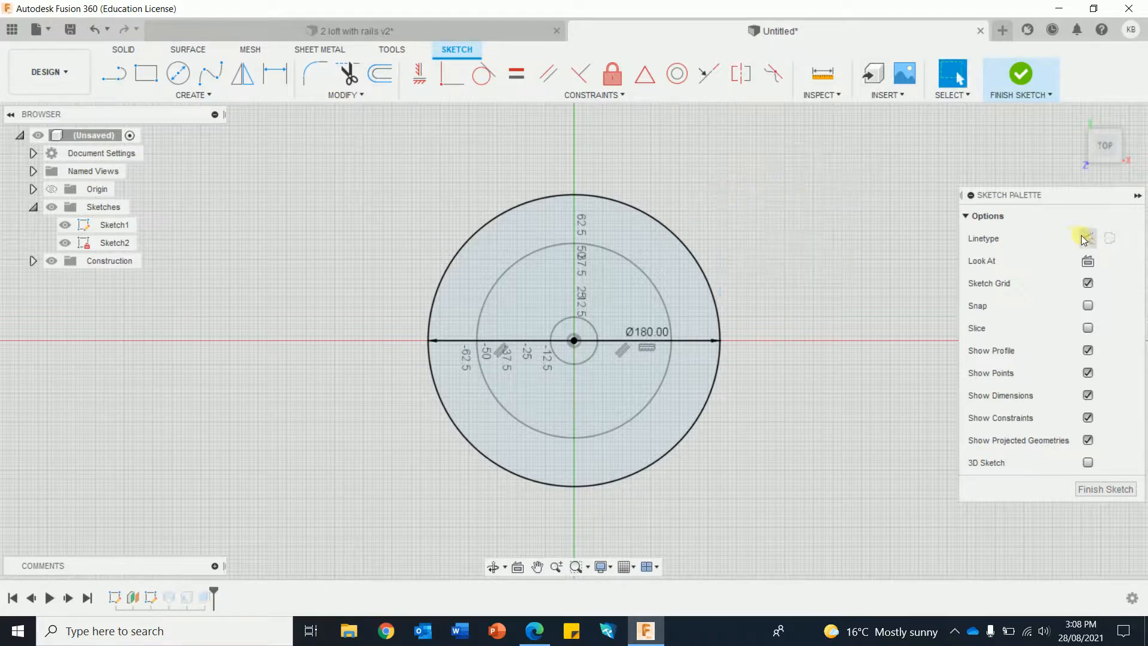
left_click(645, 339)
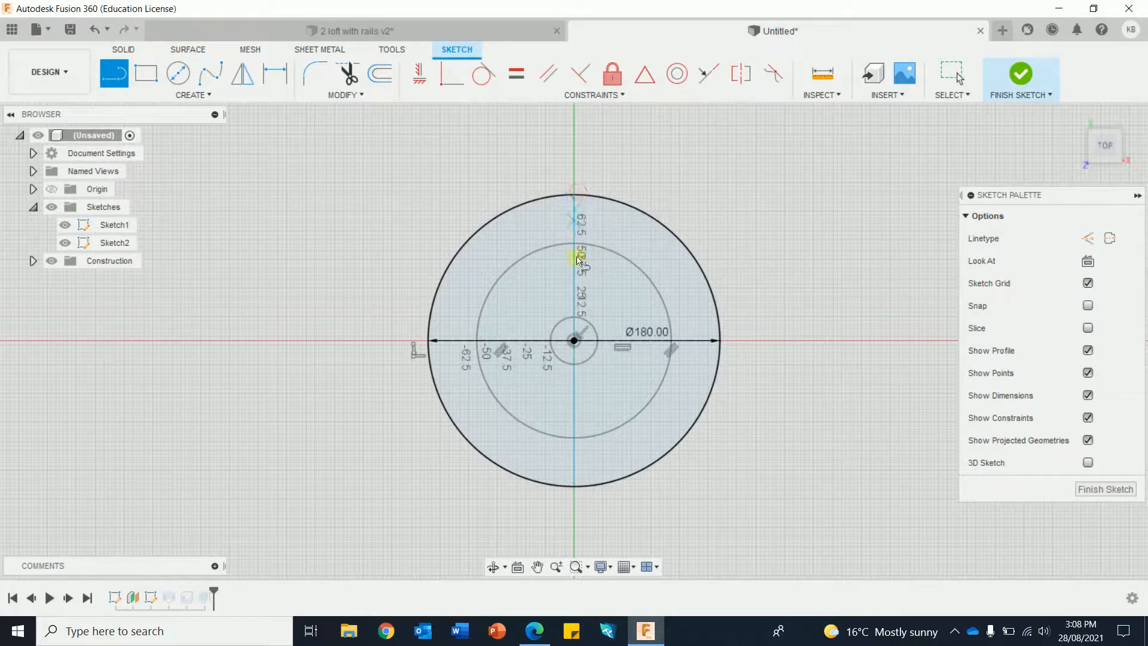
right_click(577, 261)
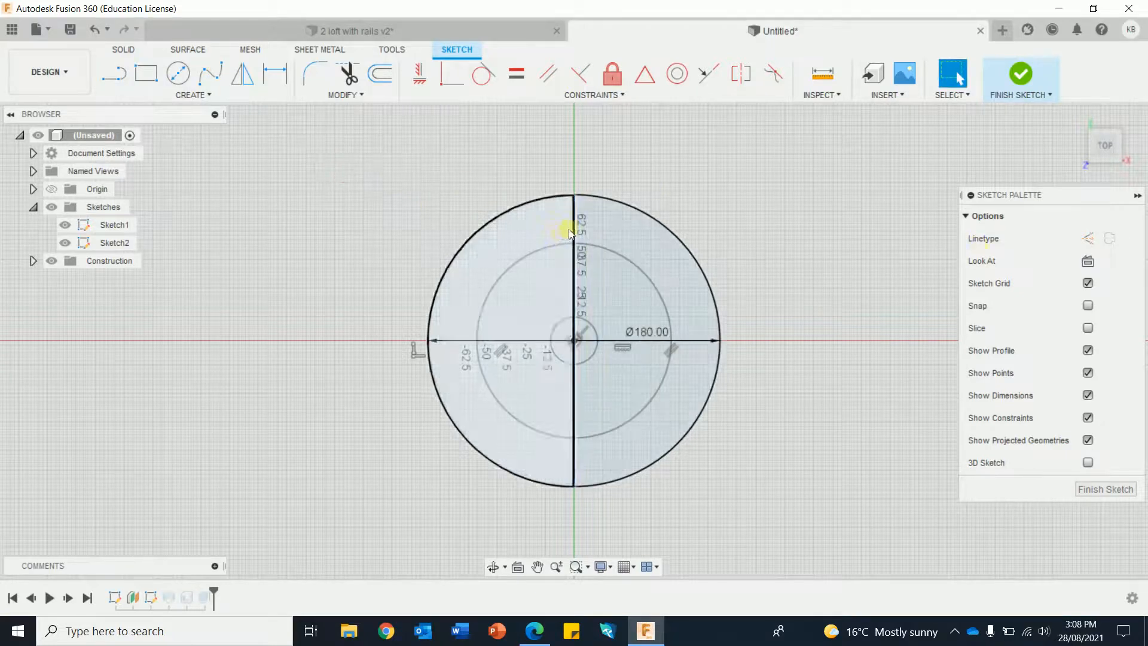
left_click(574, 227)
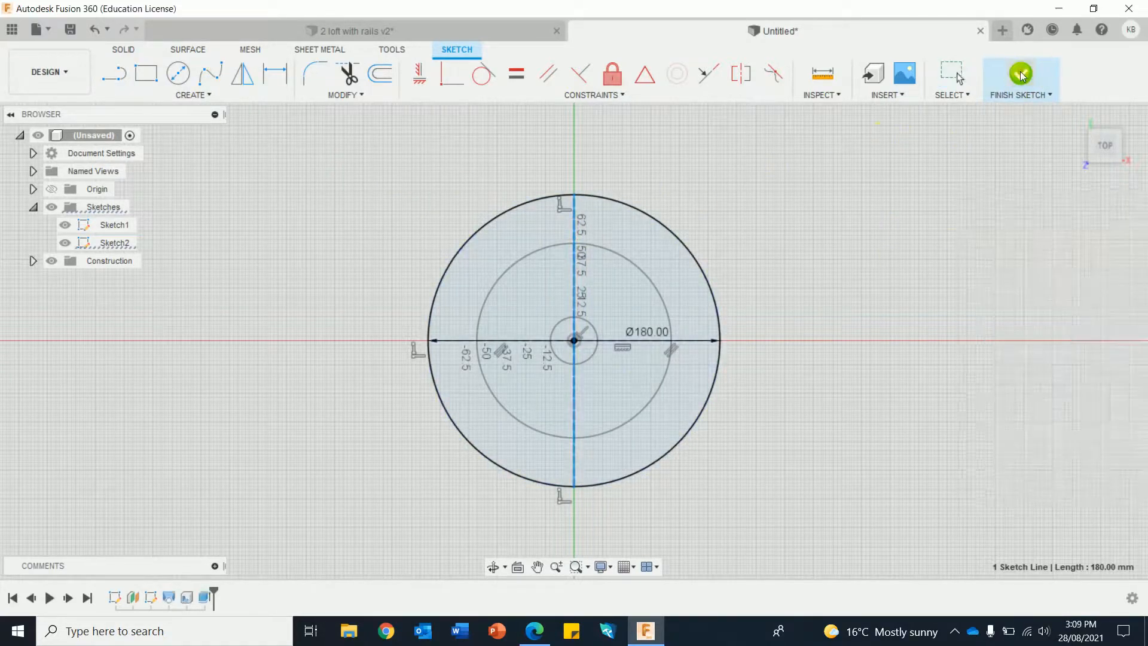
left_click(1018, 76)
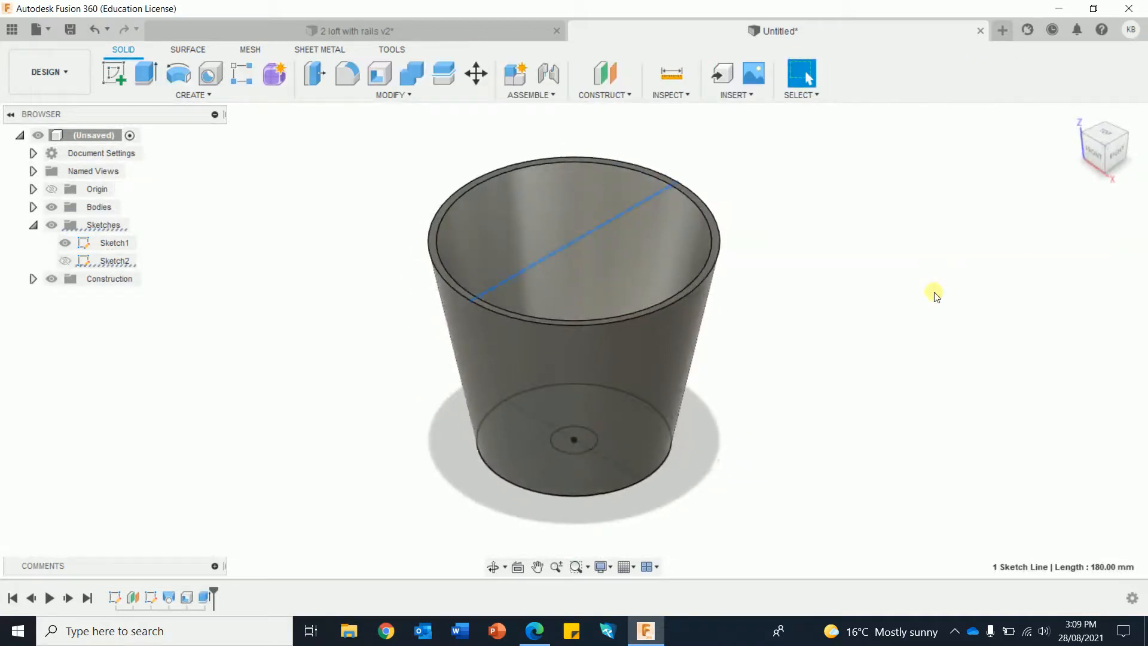
mouse_move(46, 185)
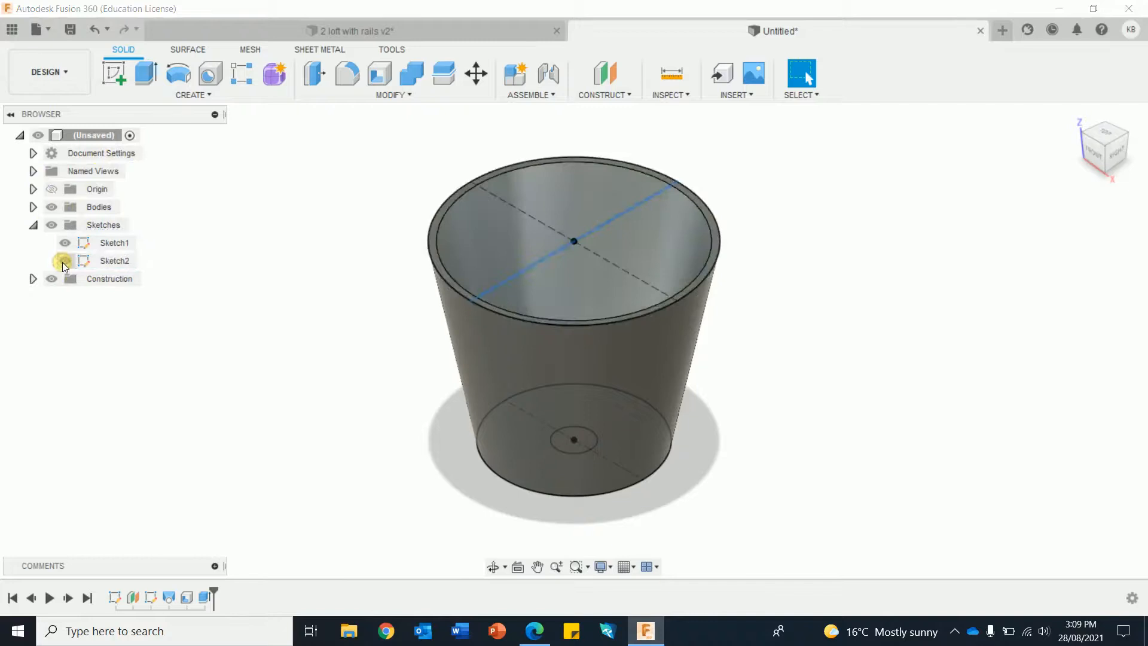
Turn on Sketch2's visibility in the Browser.
left_click(64, 261)
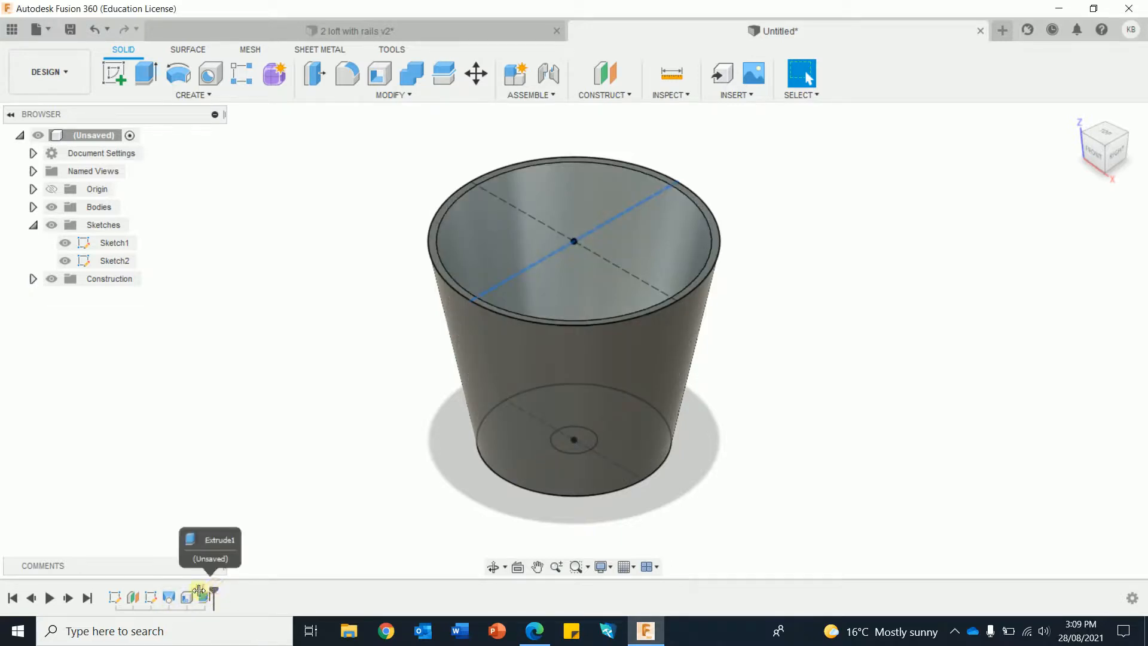
mouse_move(196, 591)
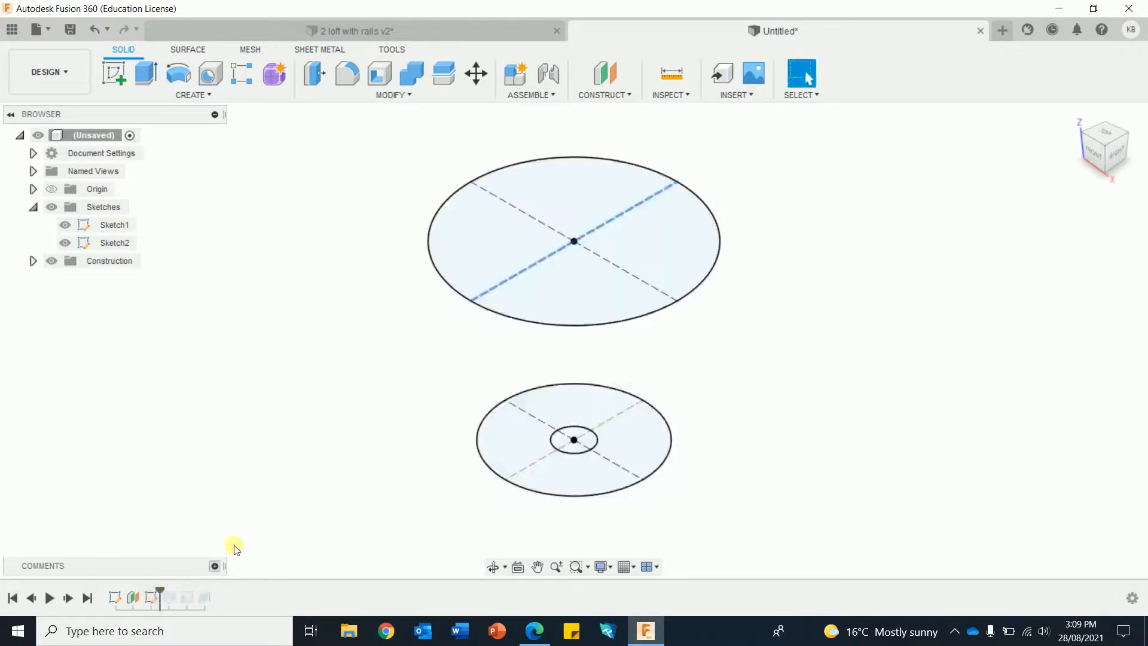
mouse_move(289, 441)
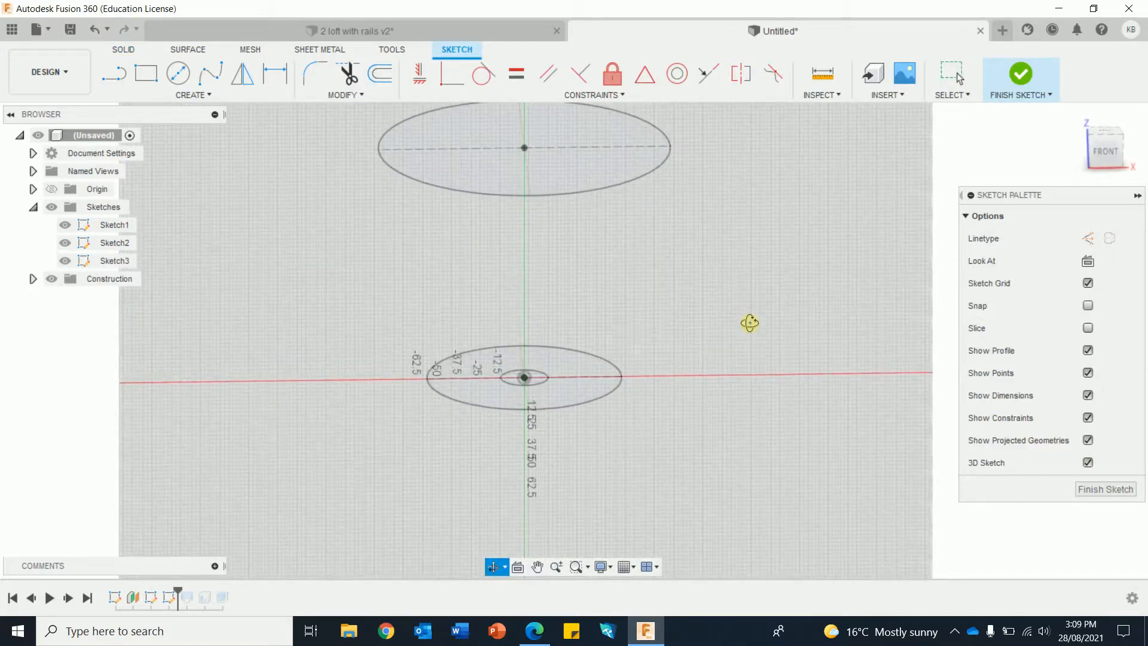
mouse_move(209, 73)
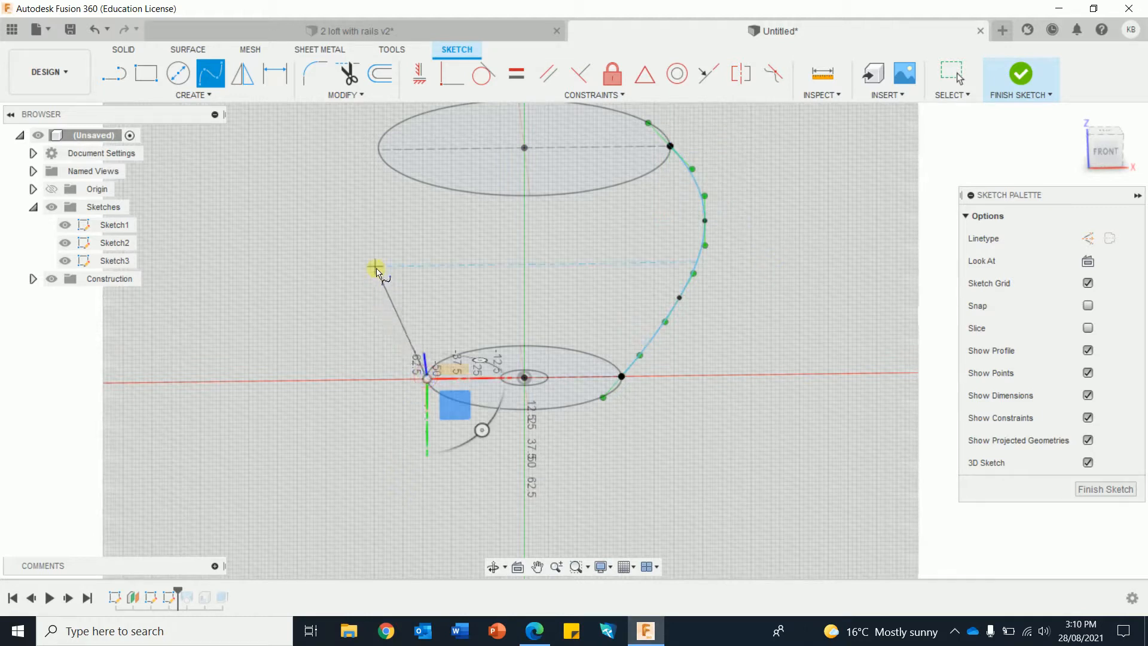
Bend the left spline rail outward from the bottom circle to the top circle and finish Sketch3.
left_click_drag(373, 267, 375, 150)
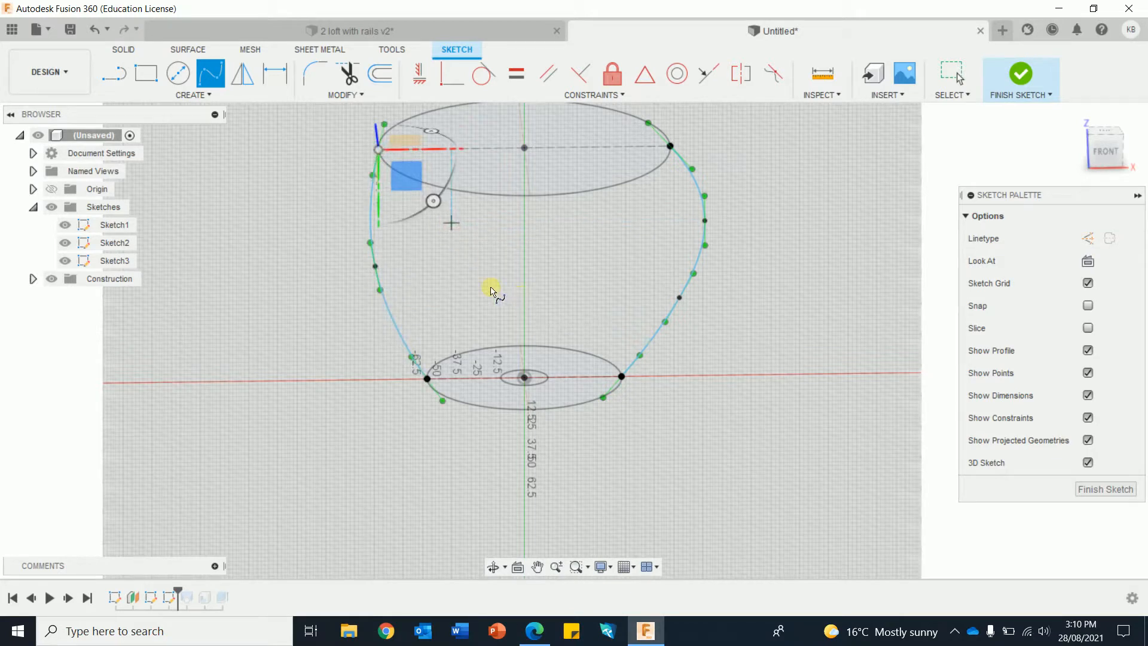
mouse_move(826, 286)
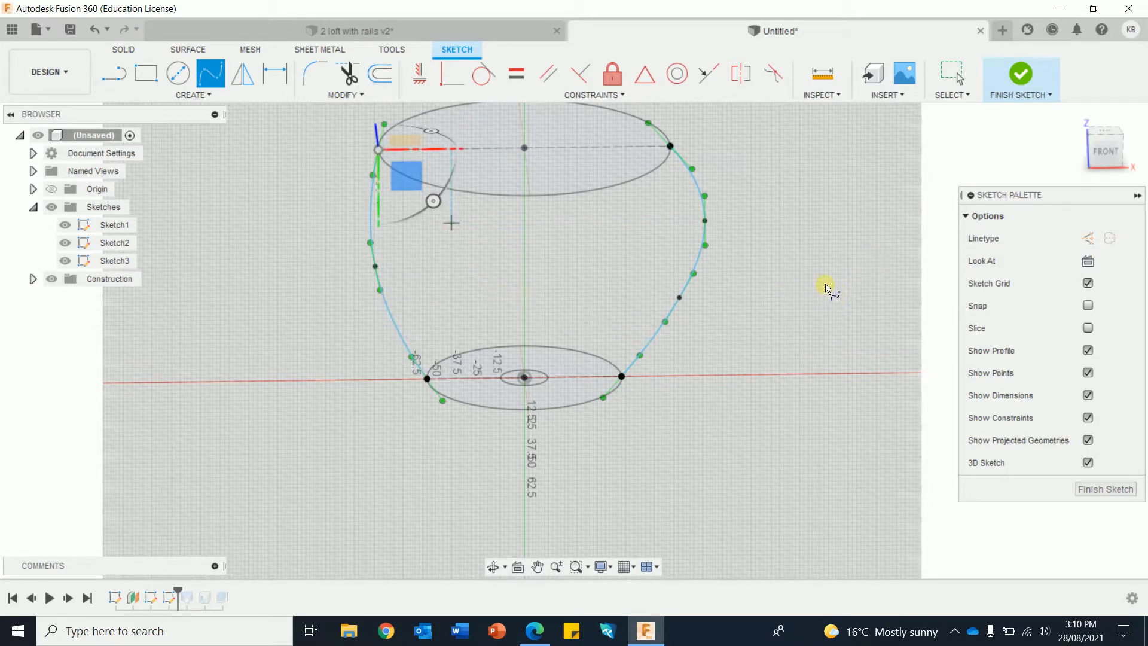
right_click(825, 287)
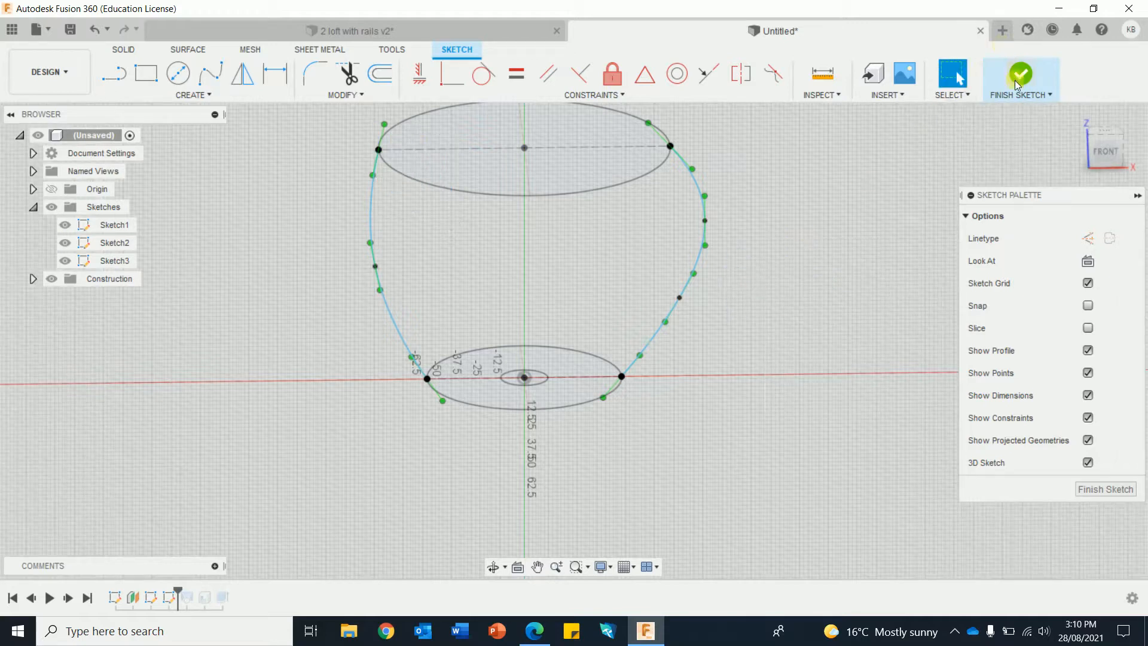
left_click(1019, 75)
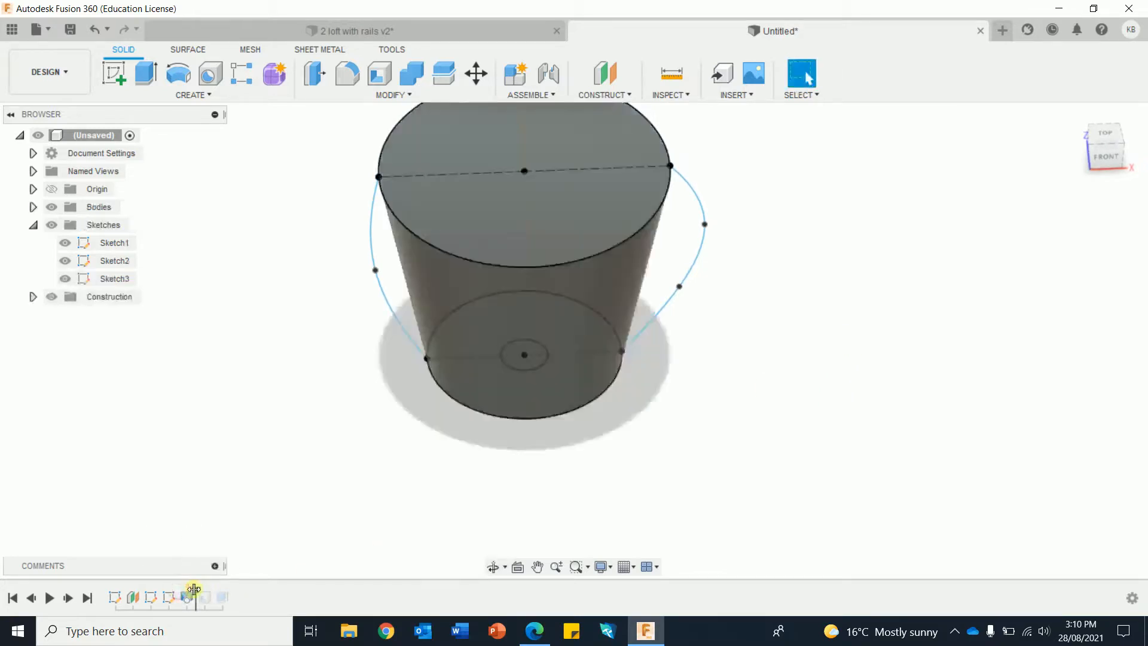
mouse_move(192, 597)
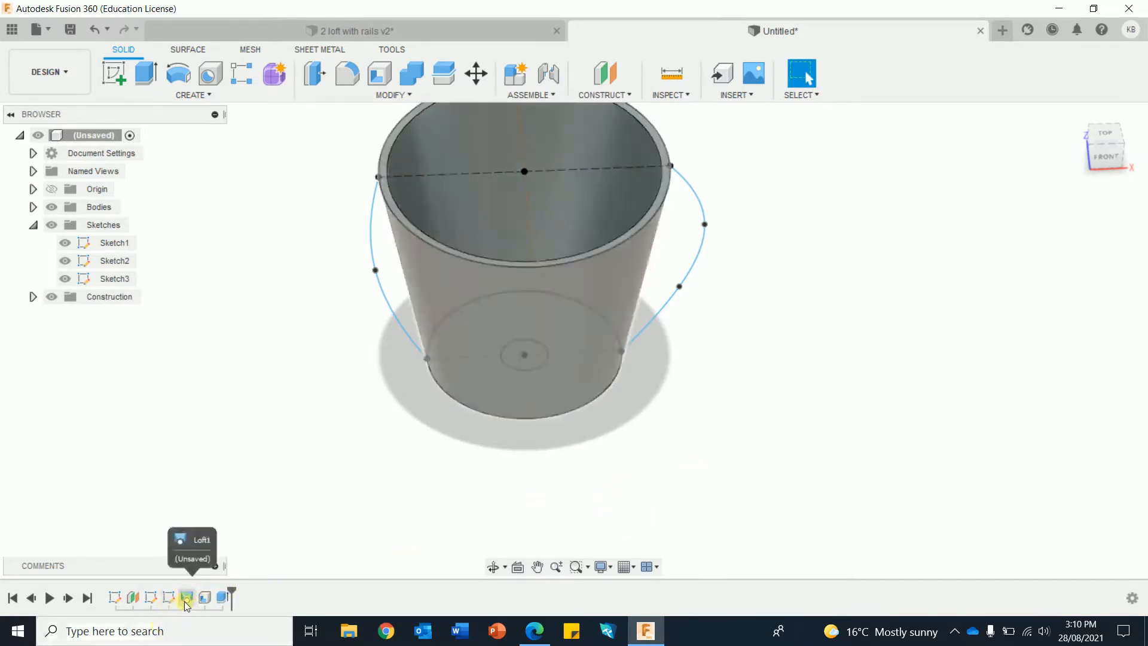
Edit Loft1 to use Rails guide type, adding the left spline as a second rail.
left_click(186, 598)
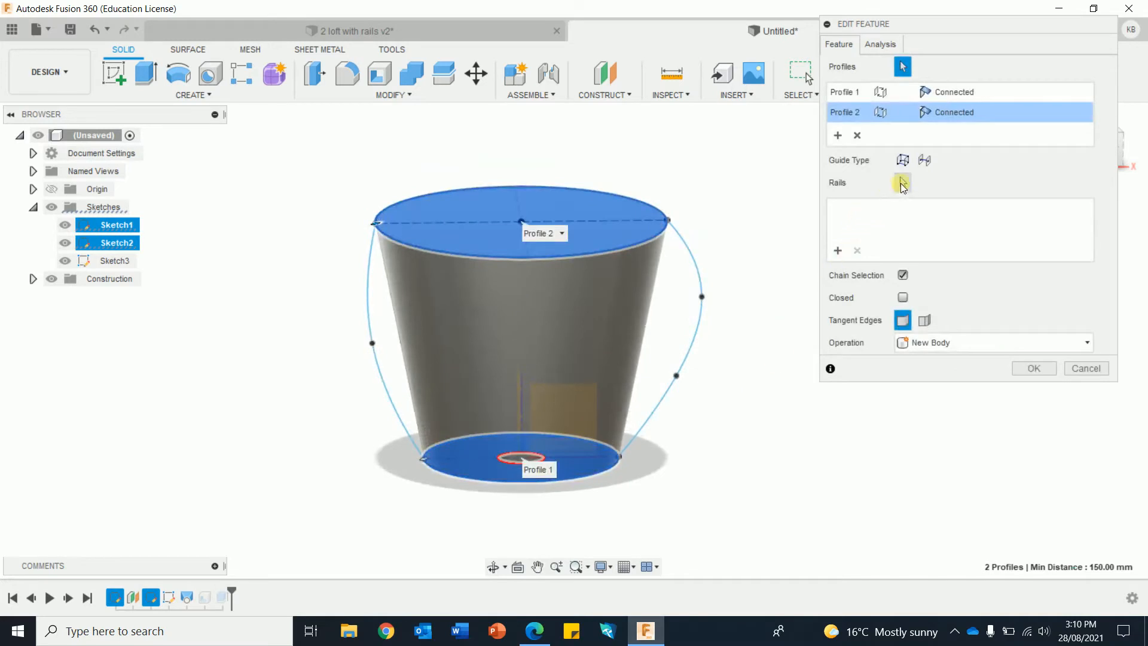
left_click(691, 348)
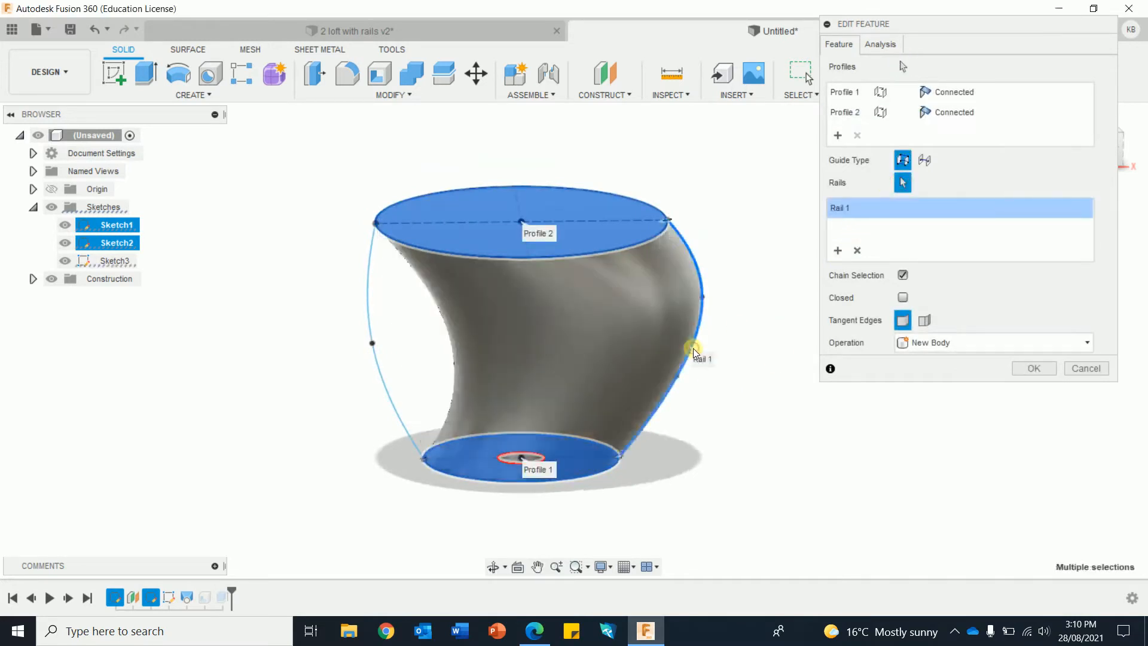
mouse_move(757, 423)
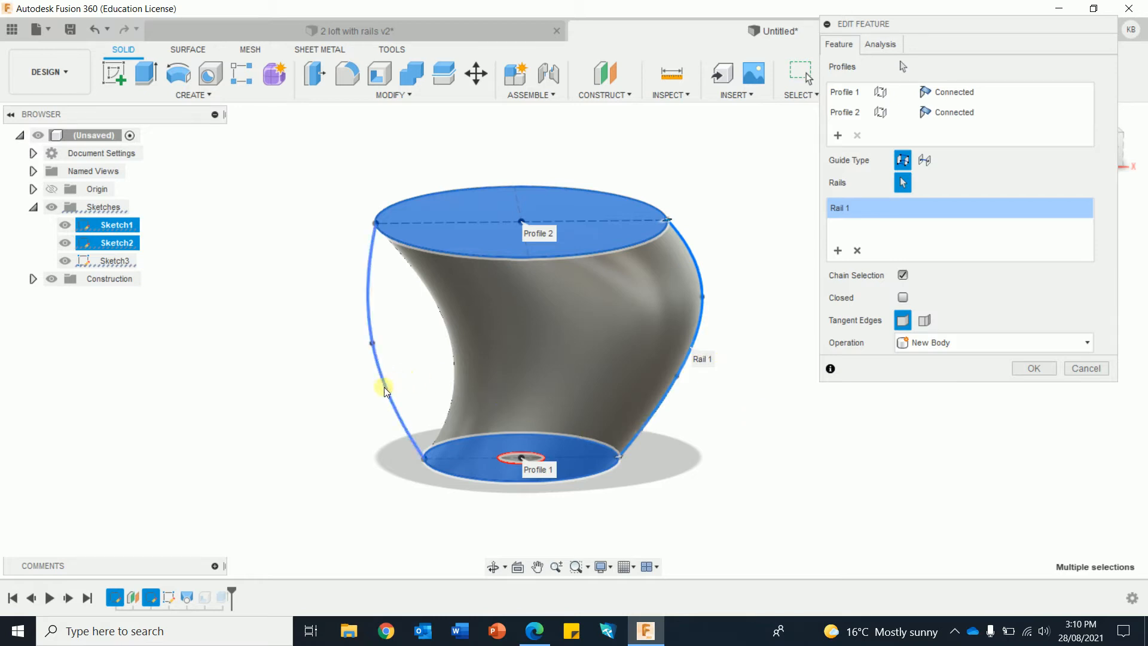
left_click(1032, 367)
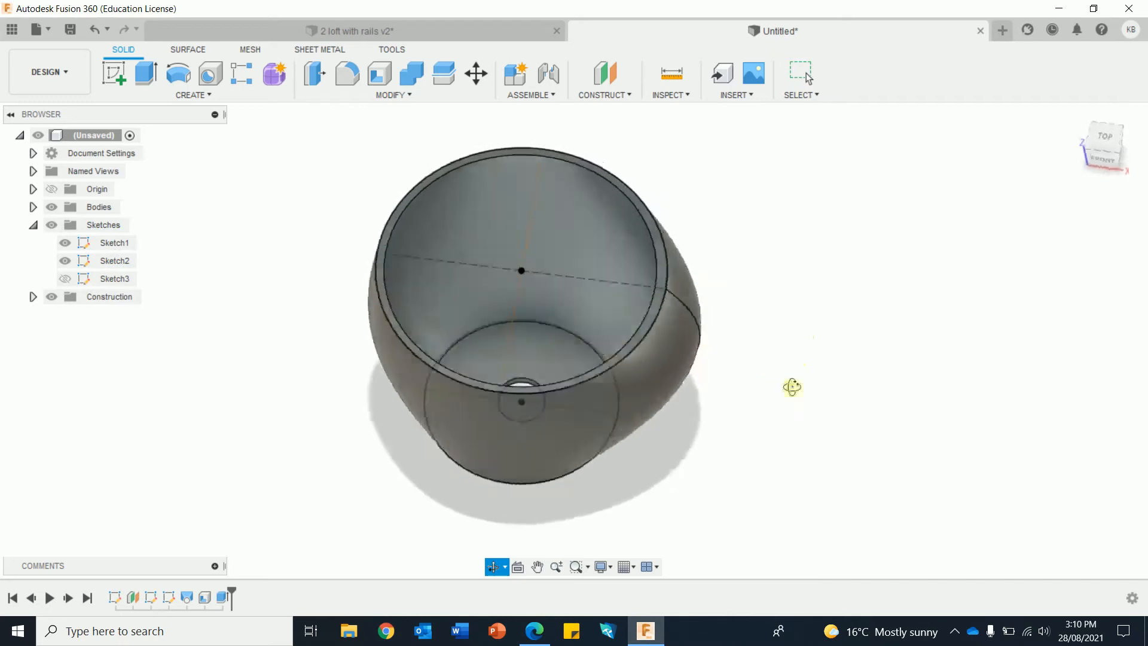
left_click_drag(792, 387, 975, 373)
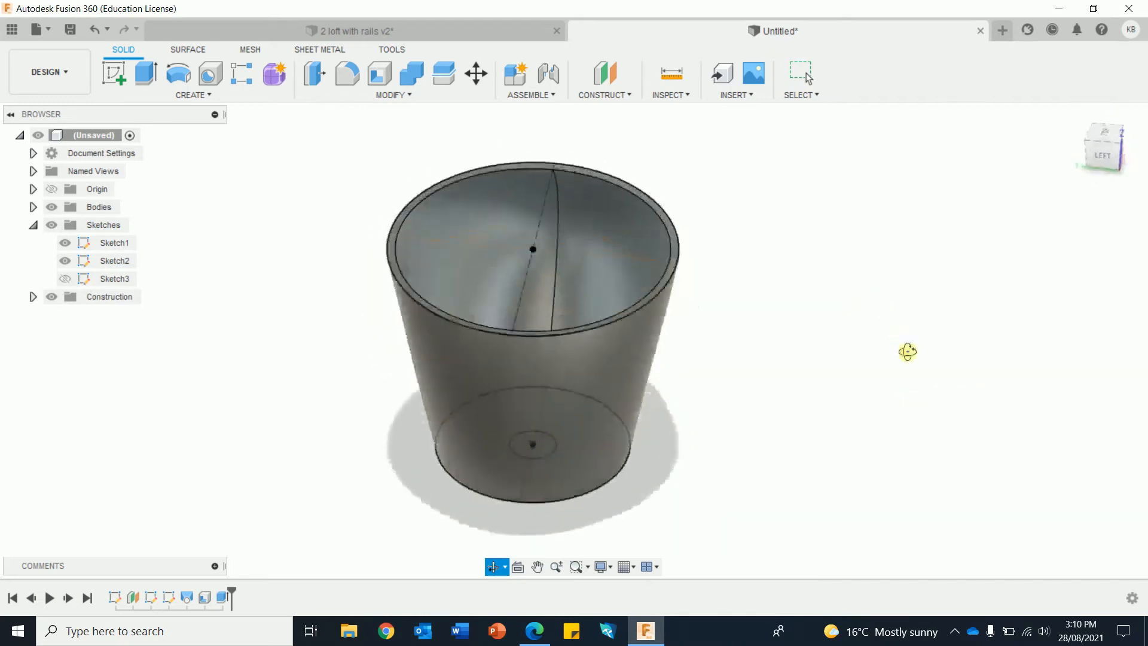
left_click_drag(907, 351, 857, 307)
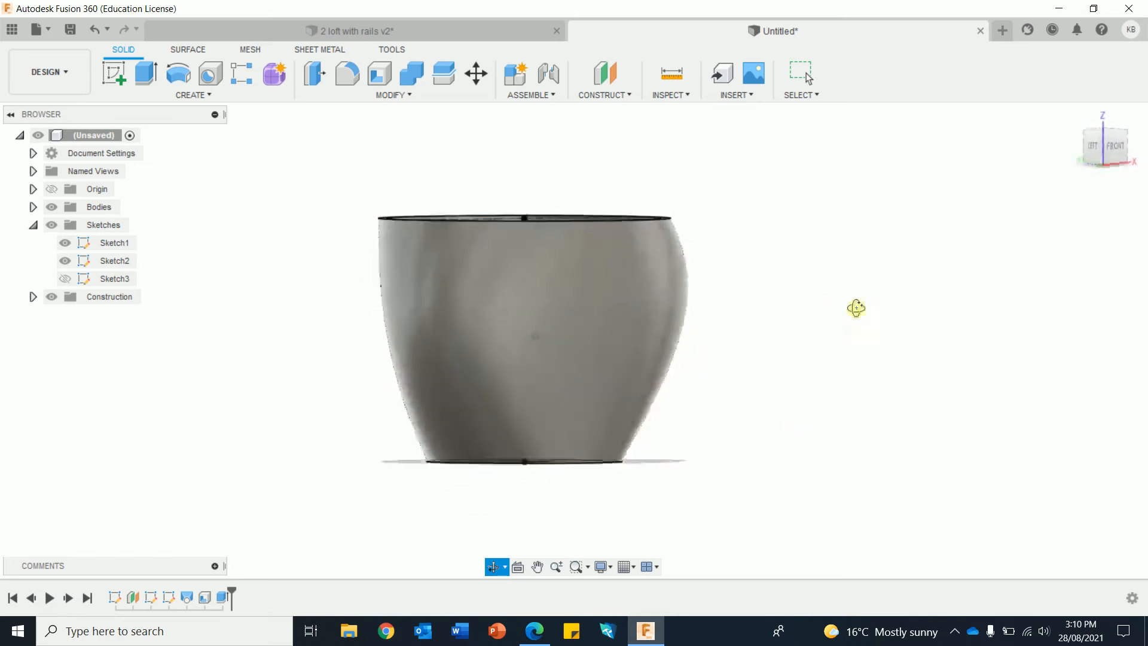
left_click_drag(855, 308, 802, 365)
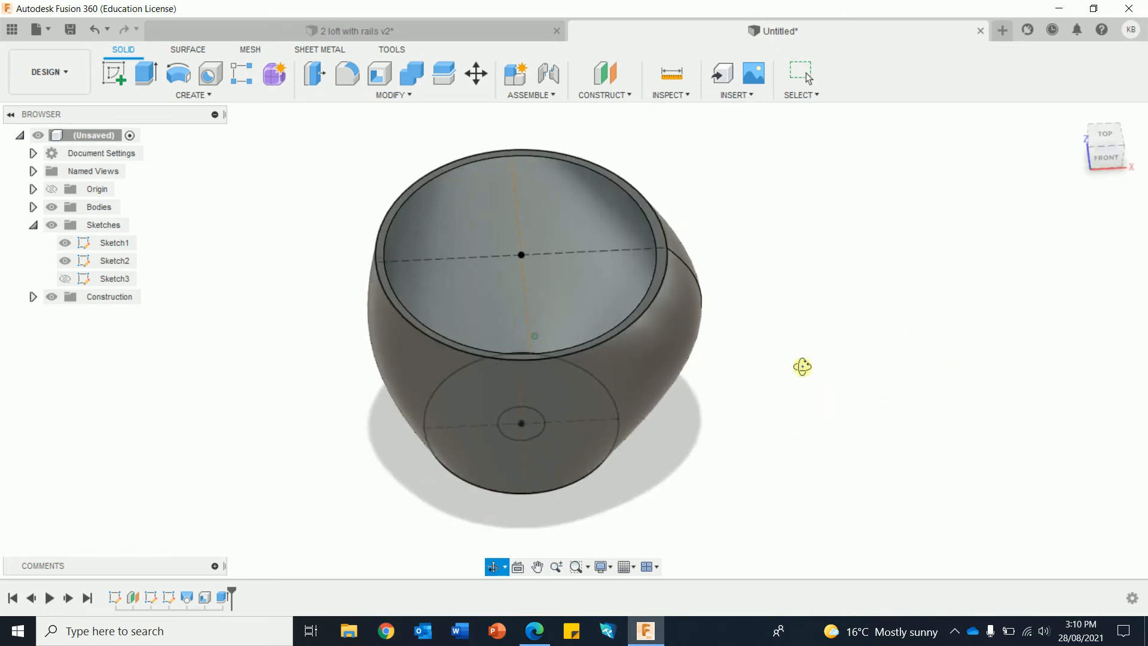